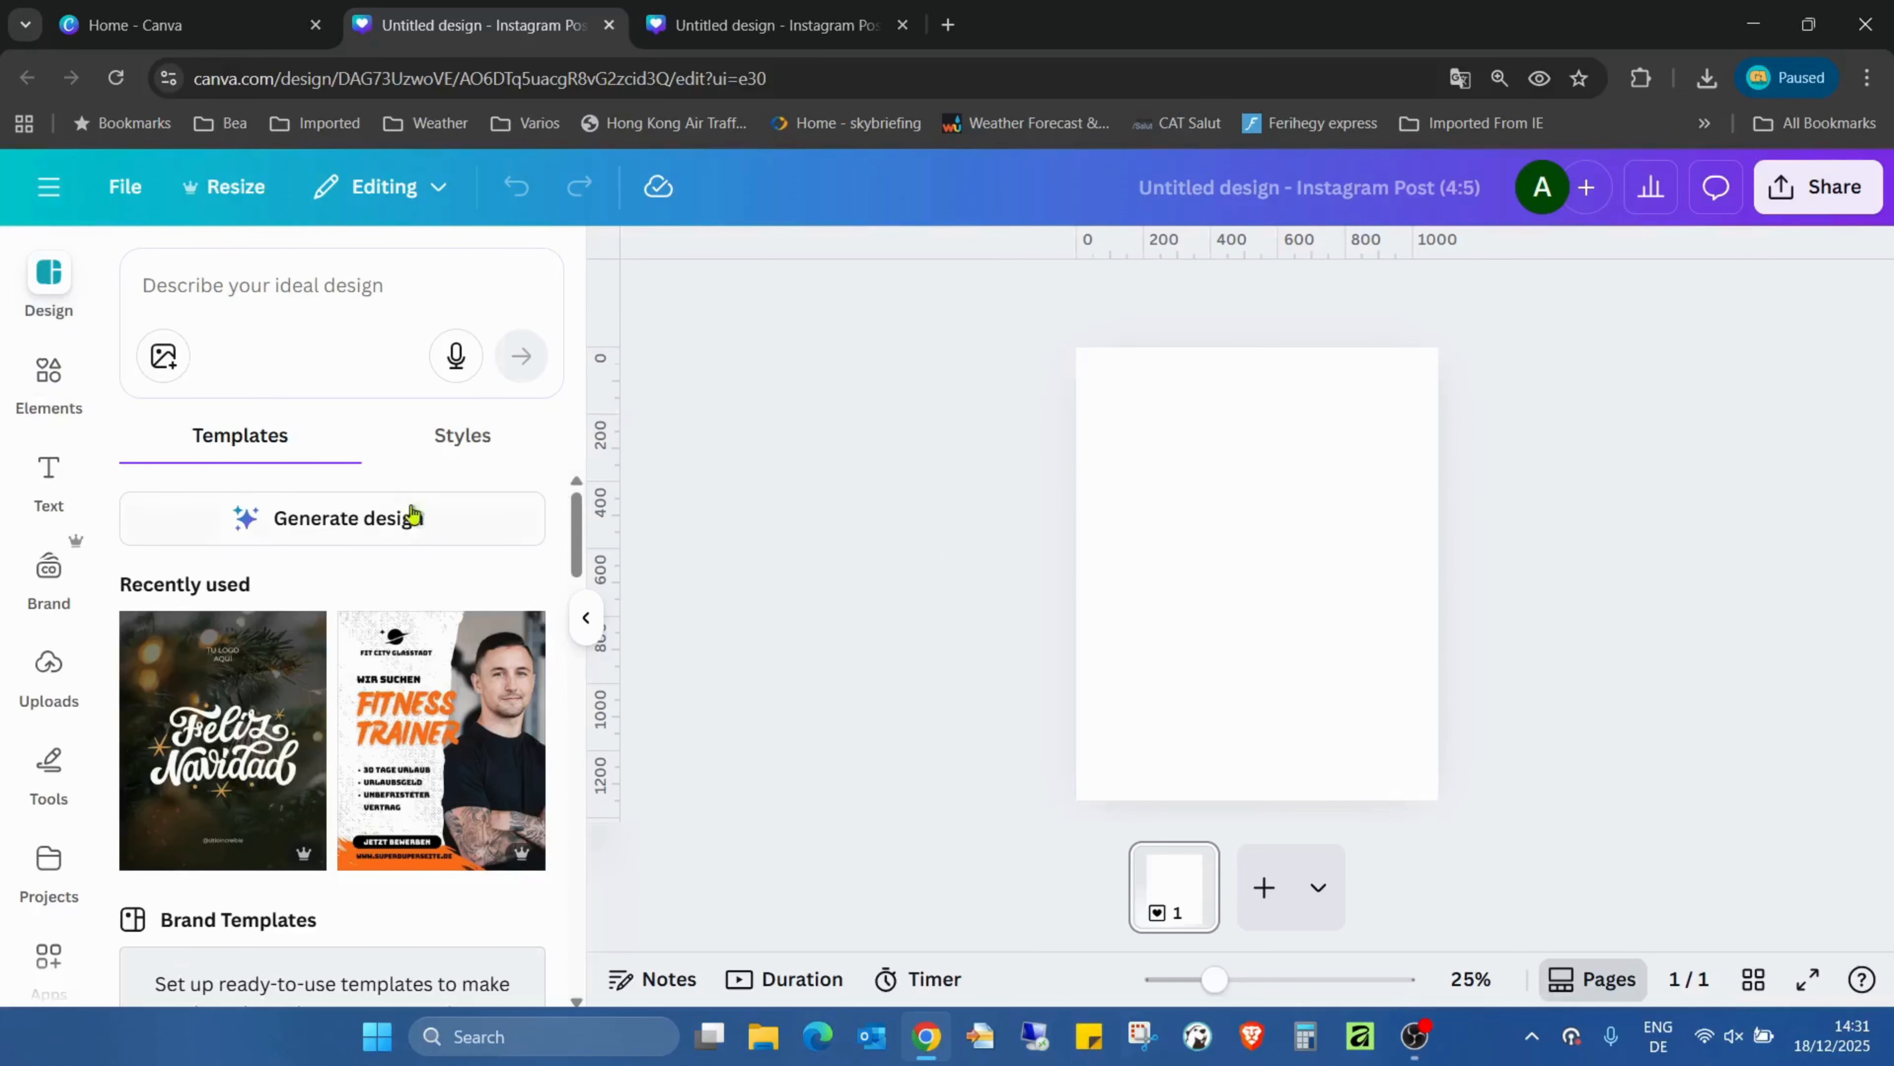
Step: Search the Canva apps for 'mask' to find the Mask Pro app
scroll("down", 3)
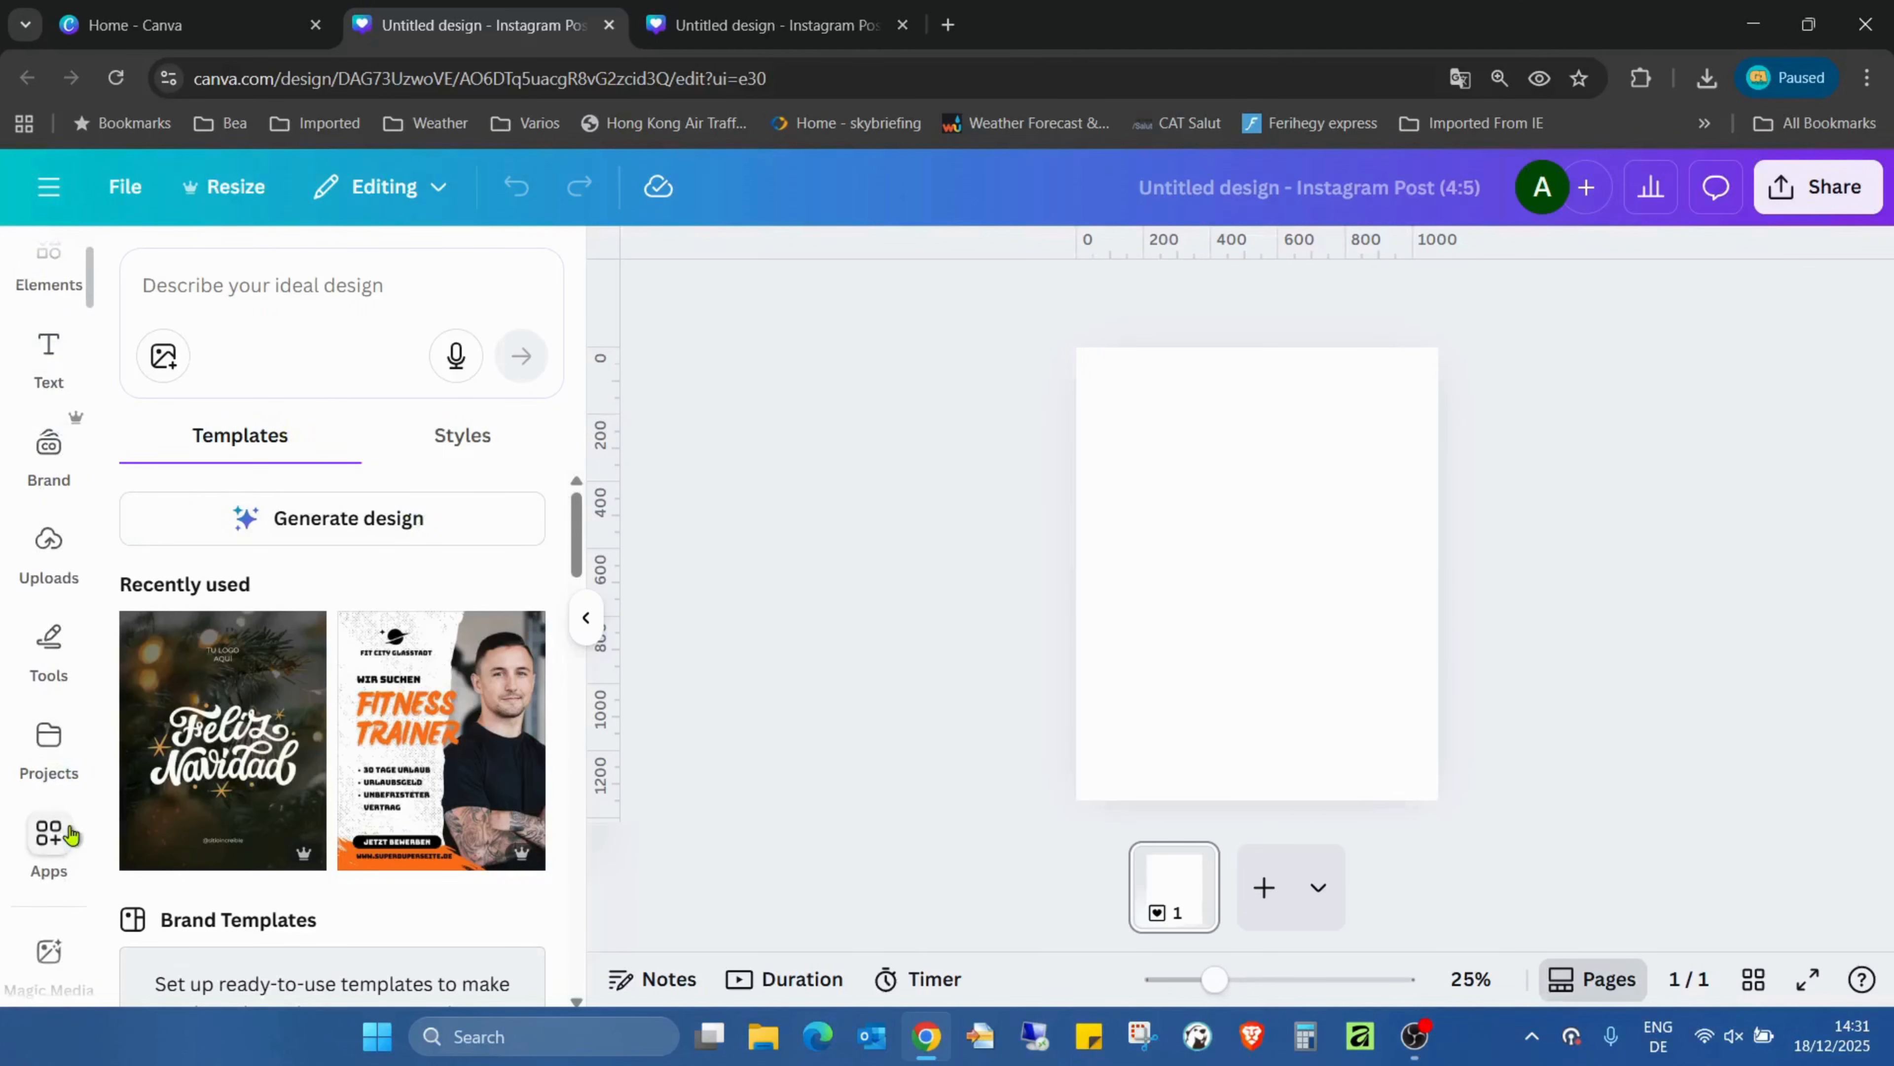
left_click(49, 839)
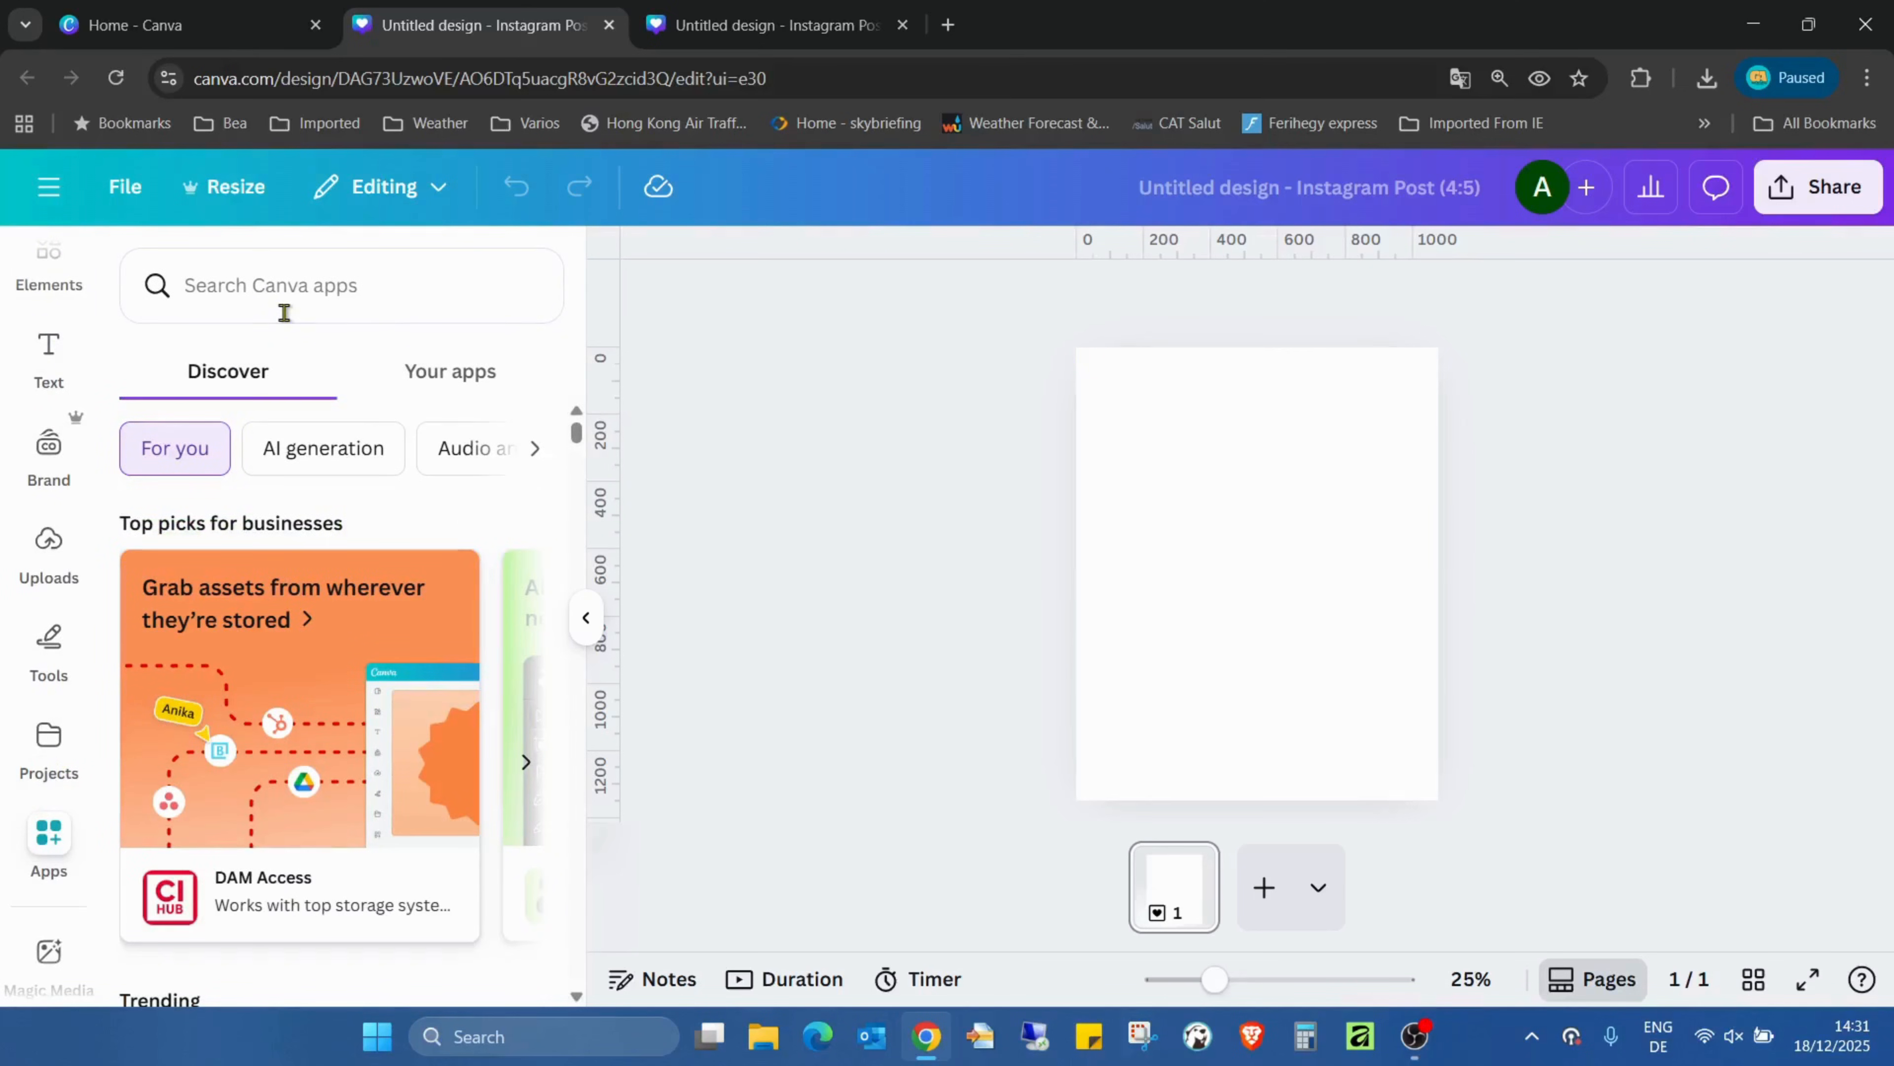
left_click(340, 285)
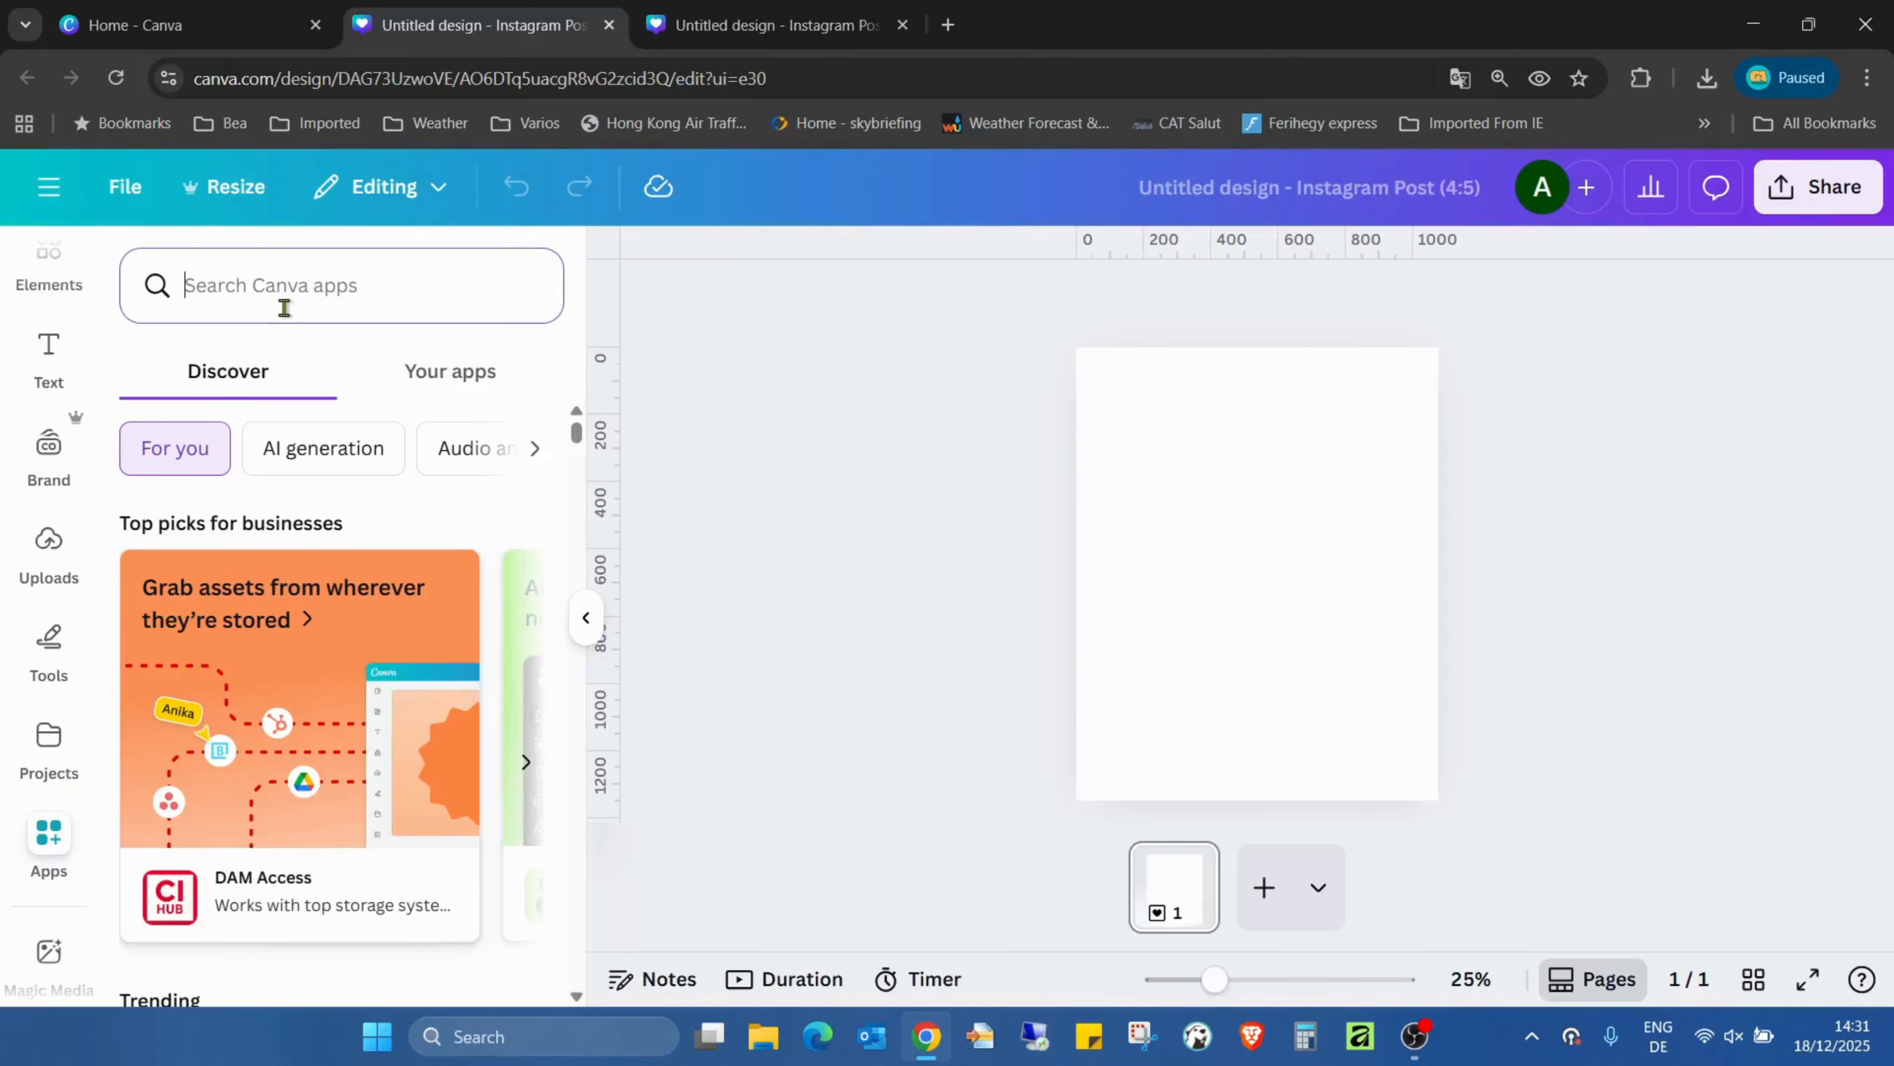
type("mask")
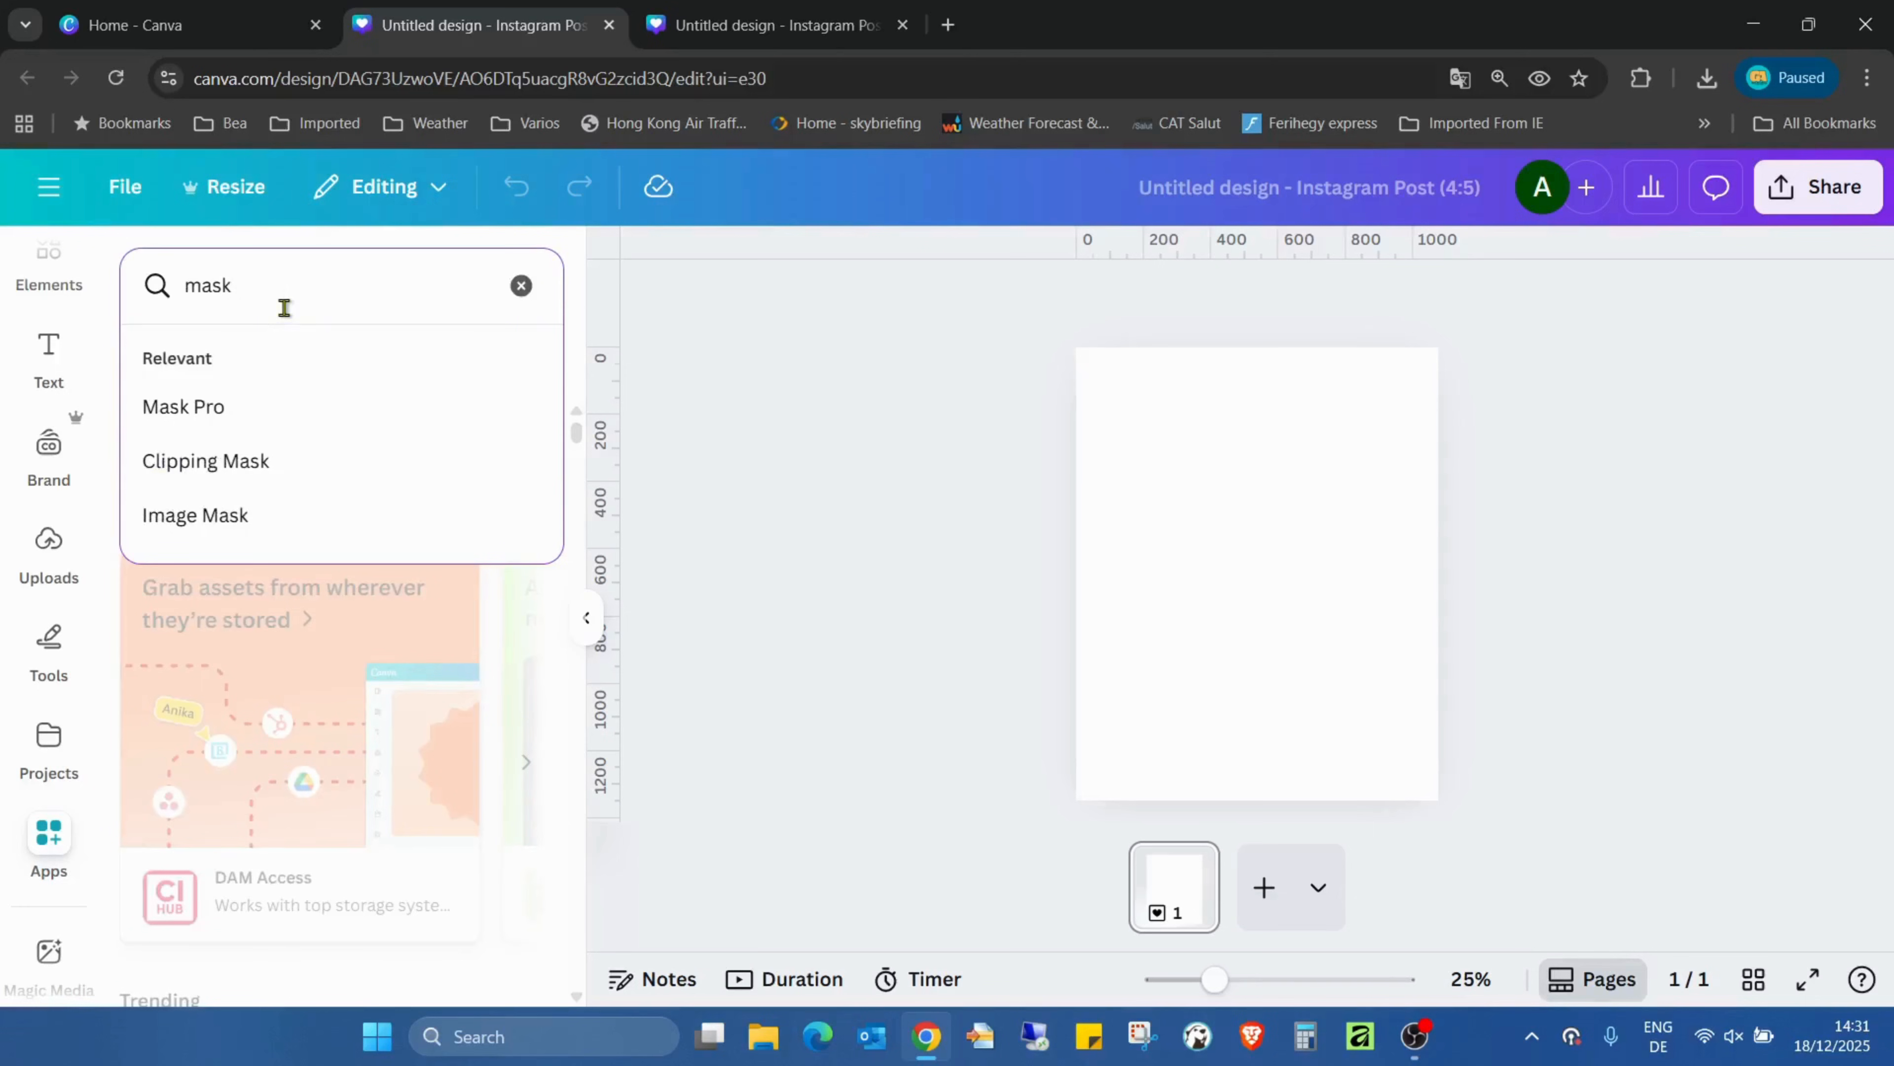
left_click(183, 405)
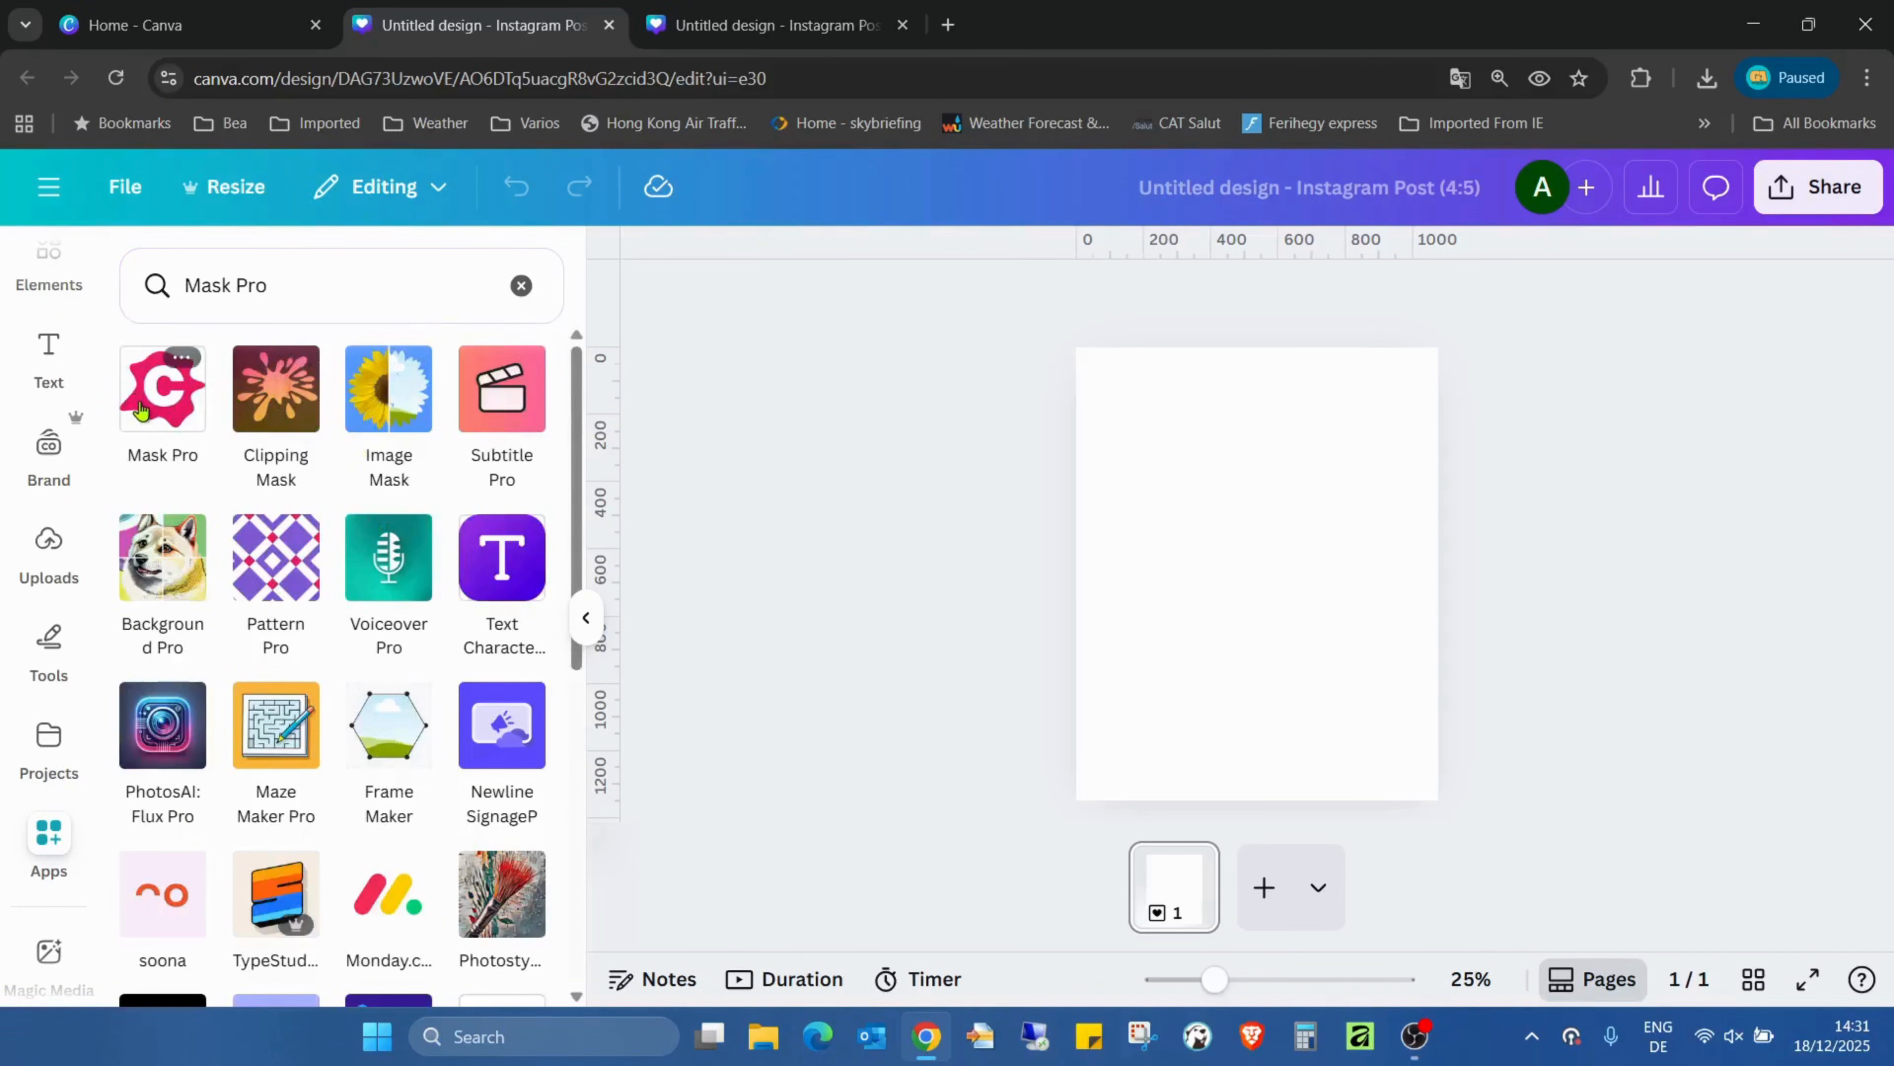
Step: In Mask Pro's built-in shape library, choose the diagonal striped diamond shape as the mask
left_click(162, 387)
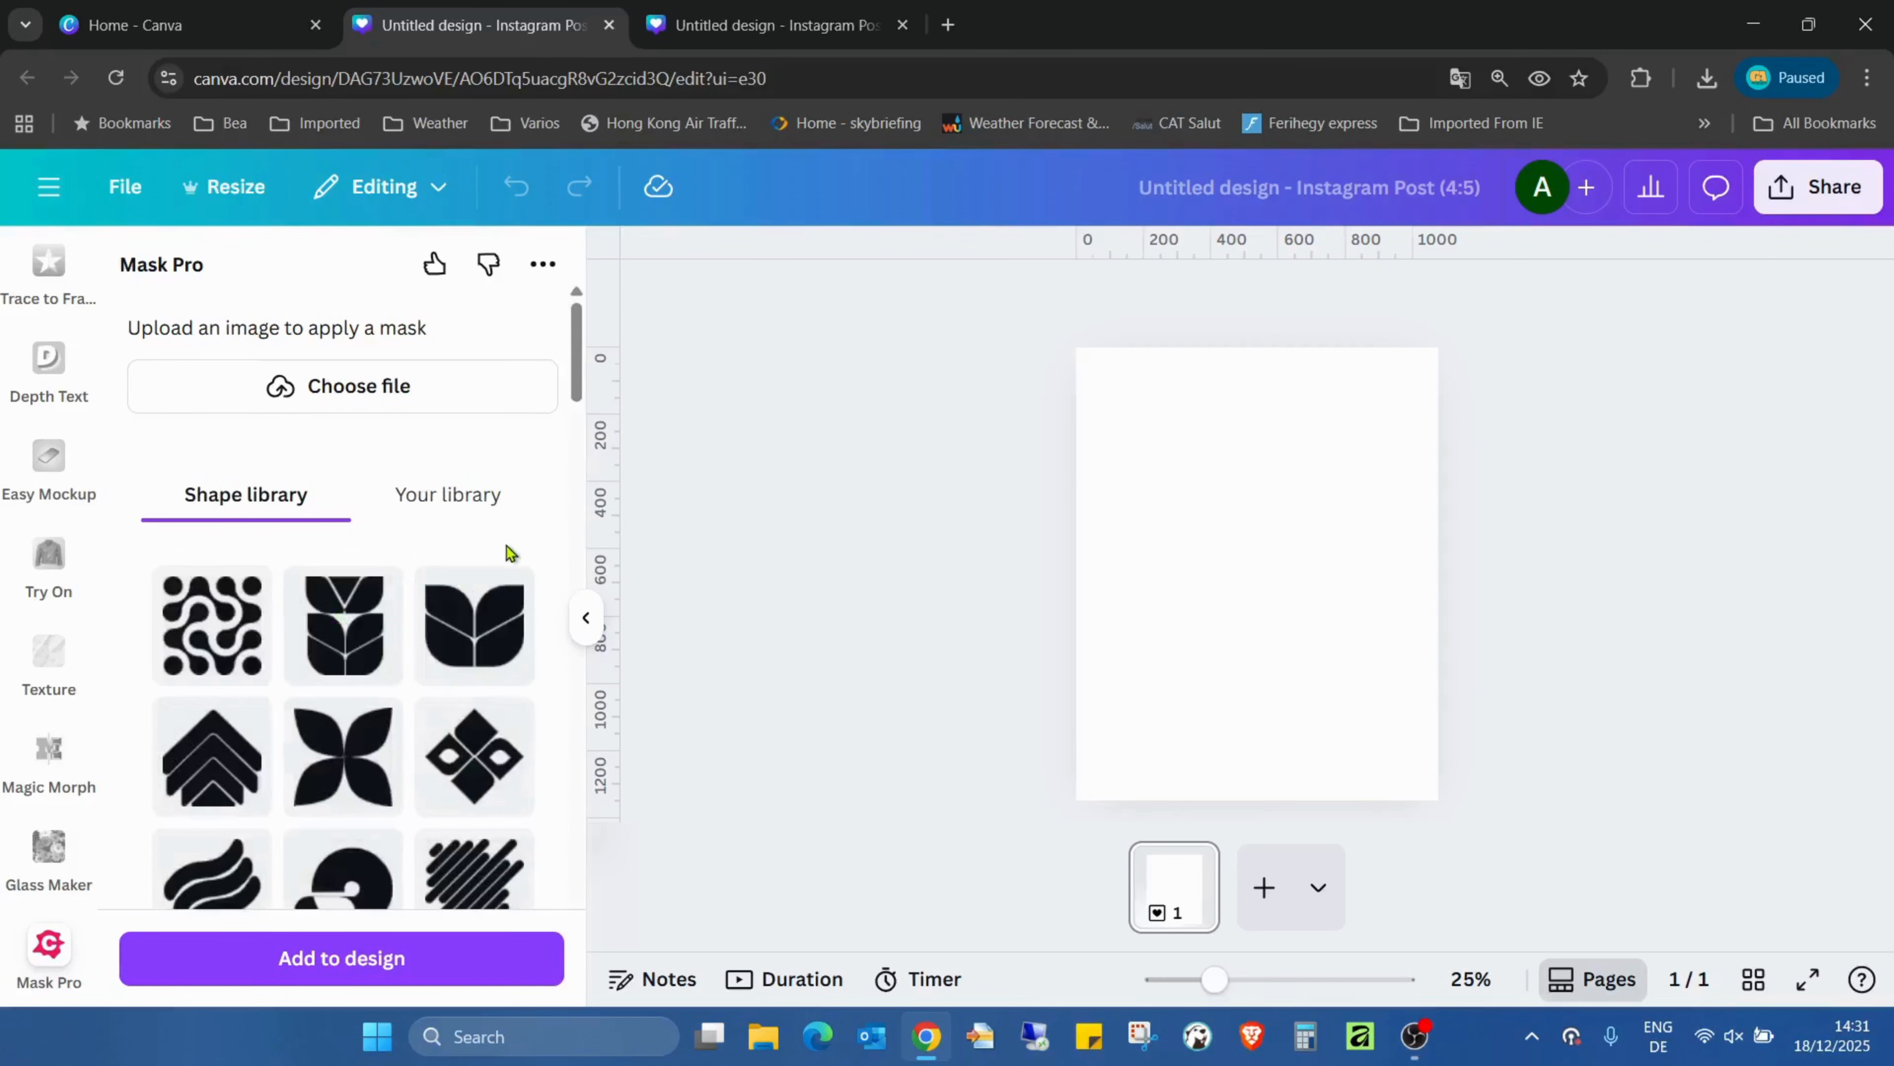
left_click(461, 494)
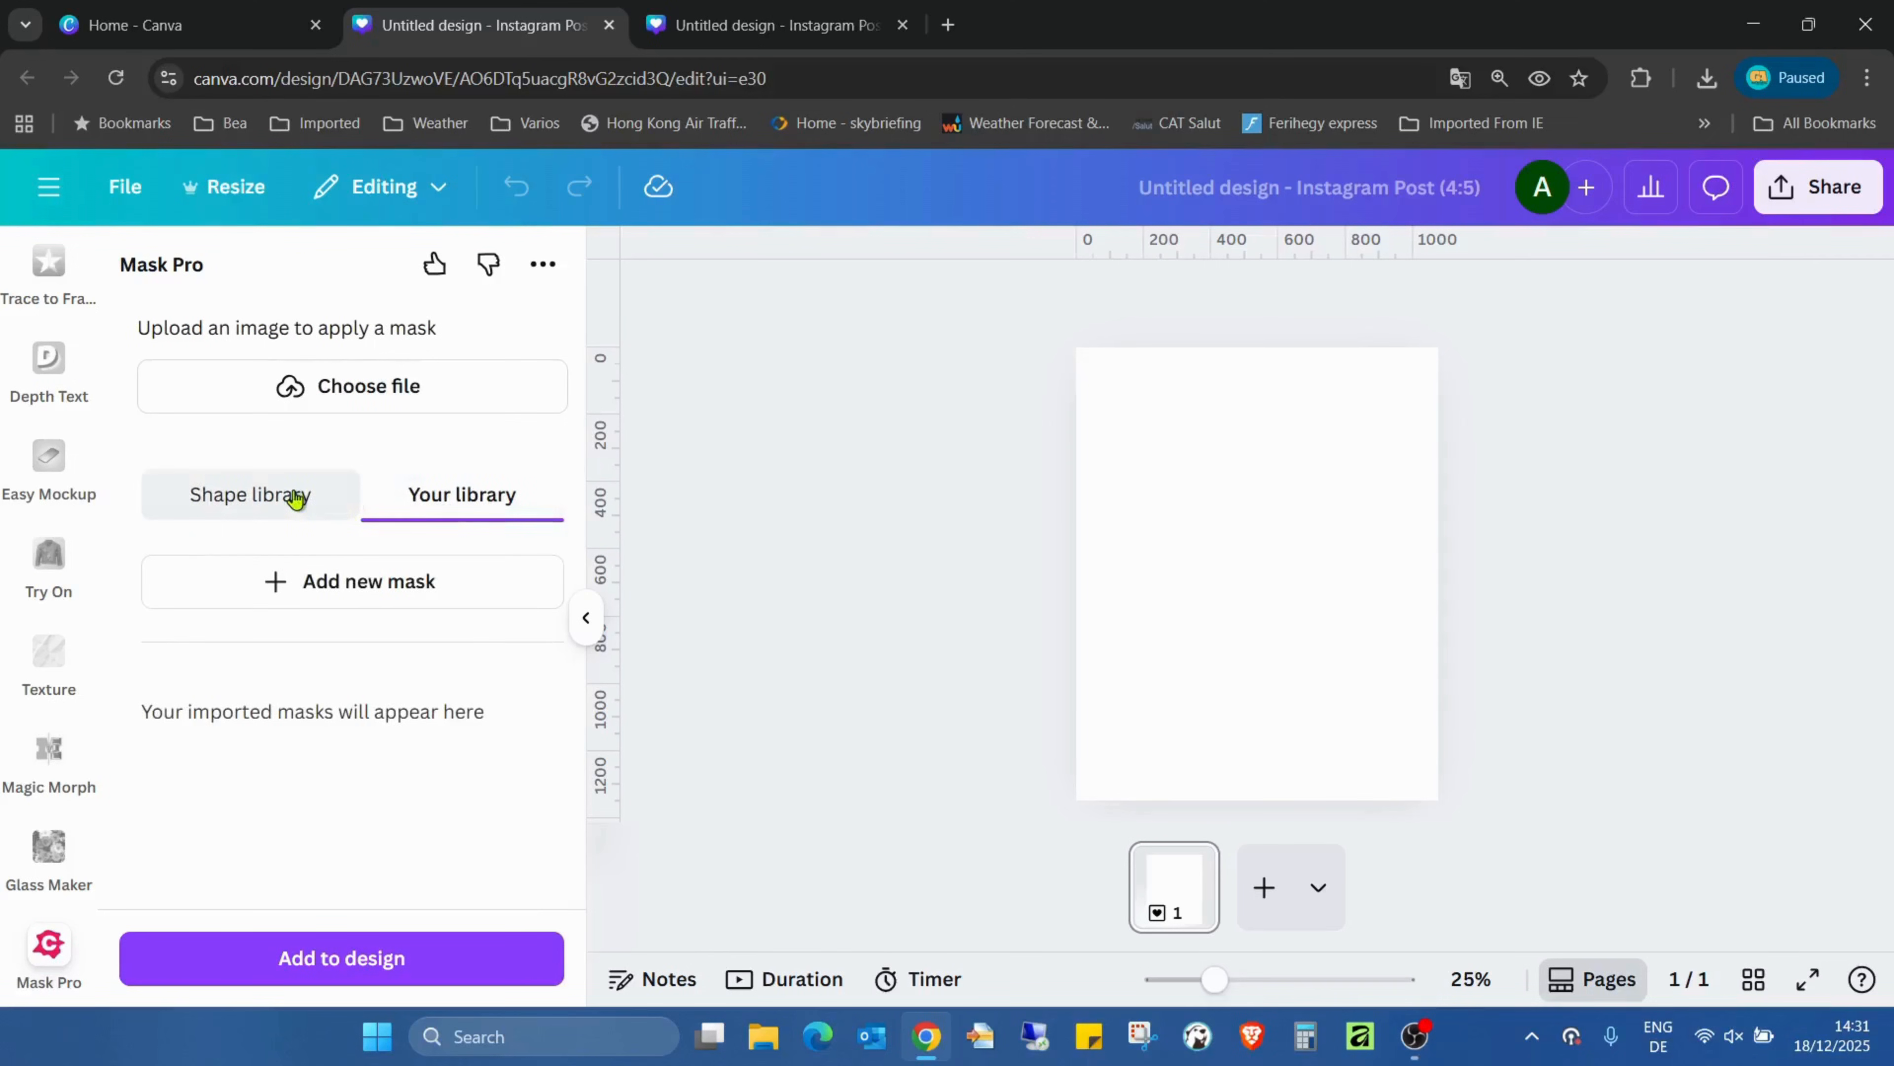
left_click(250, 494)
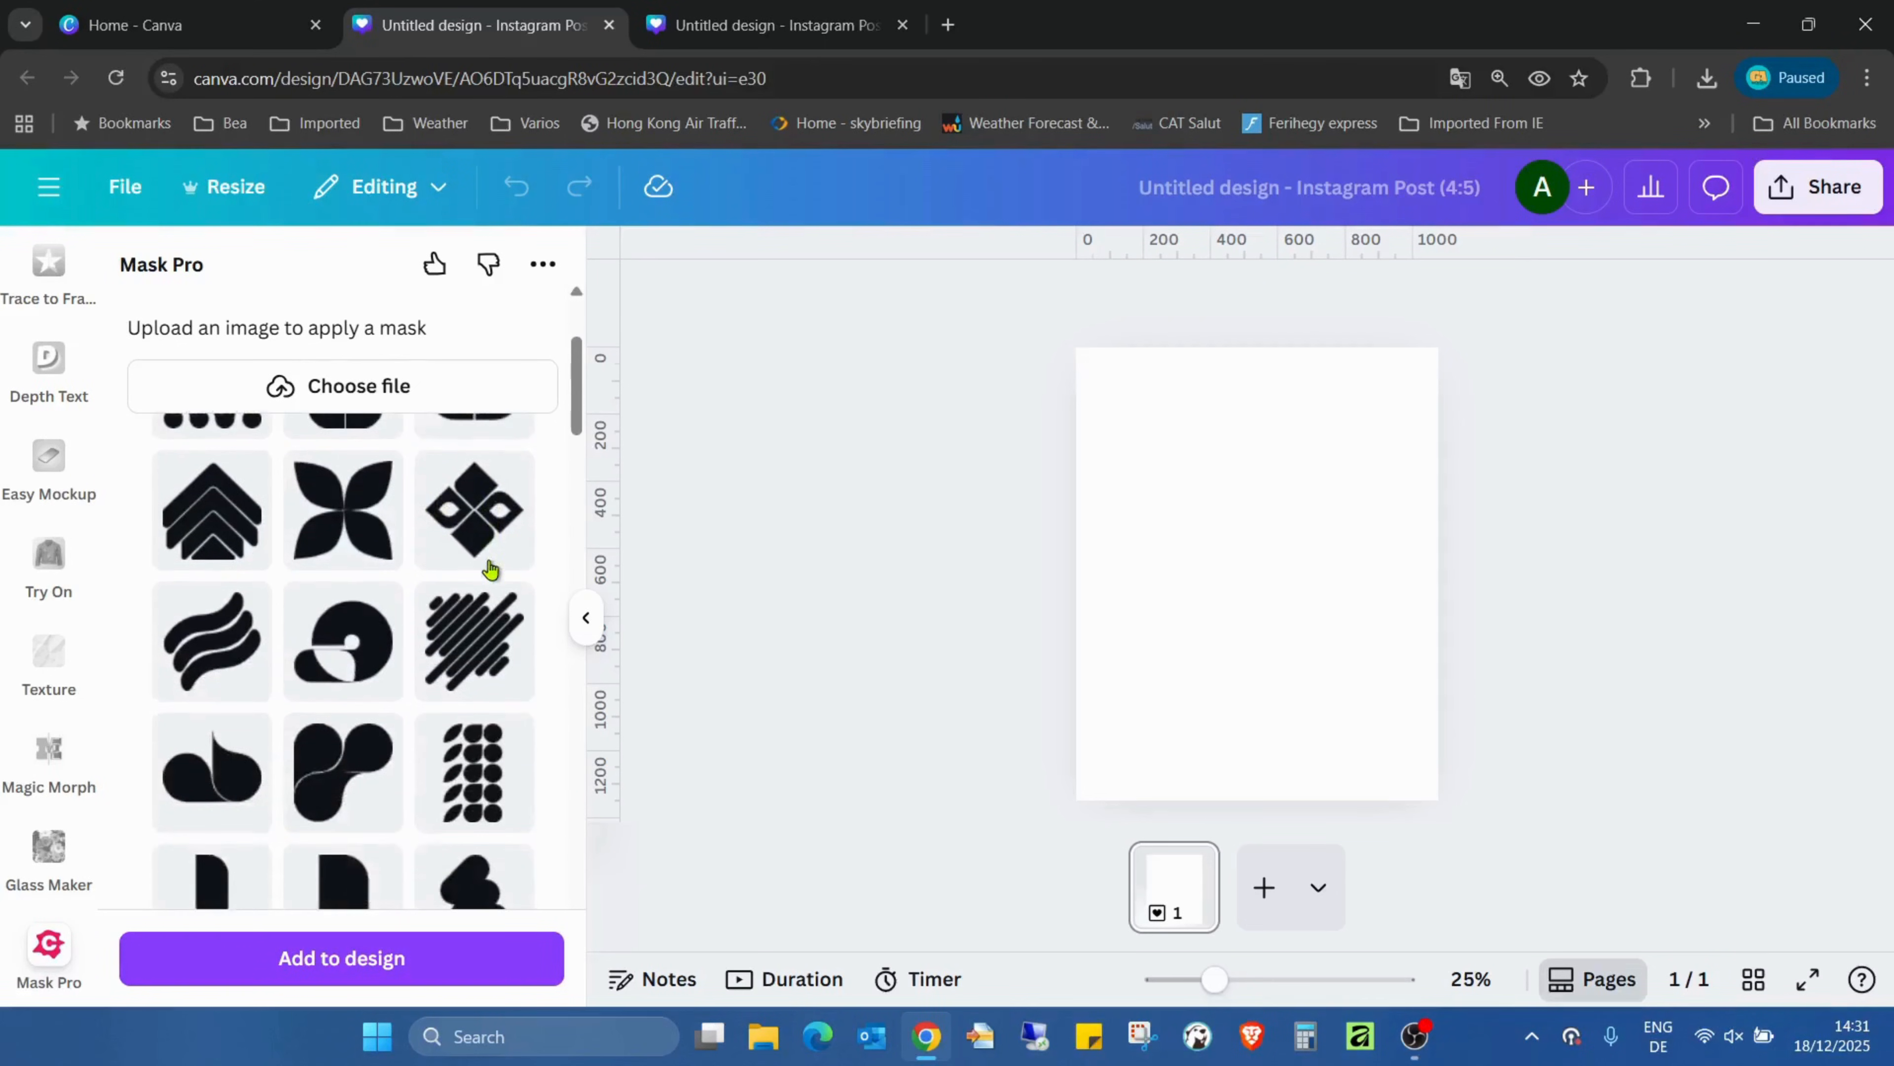
scroll("down", 3)
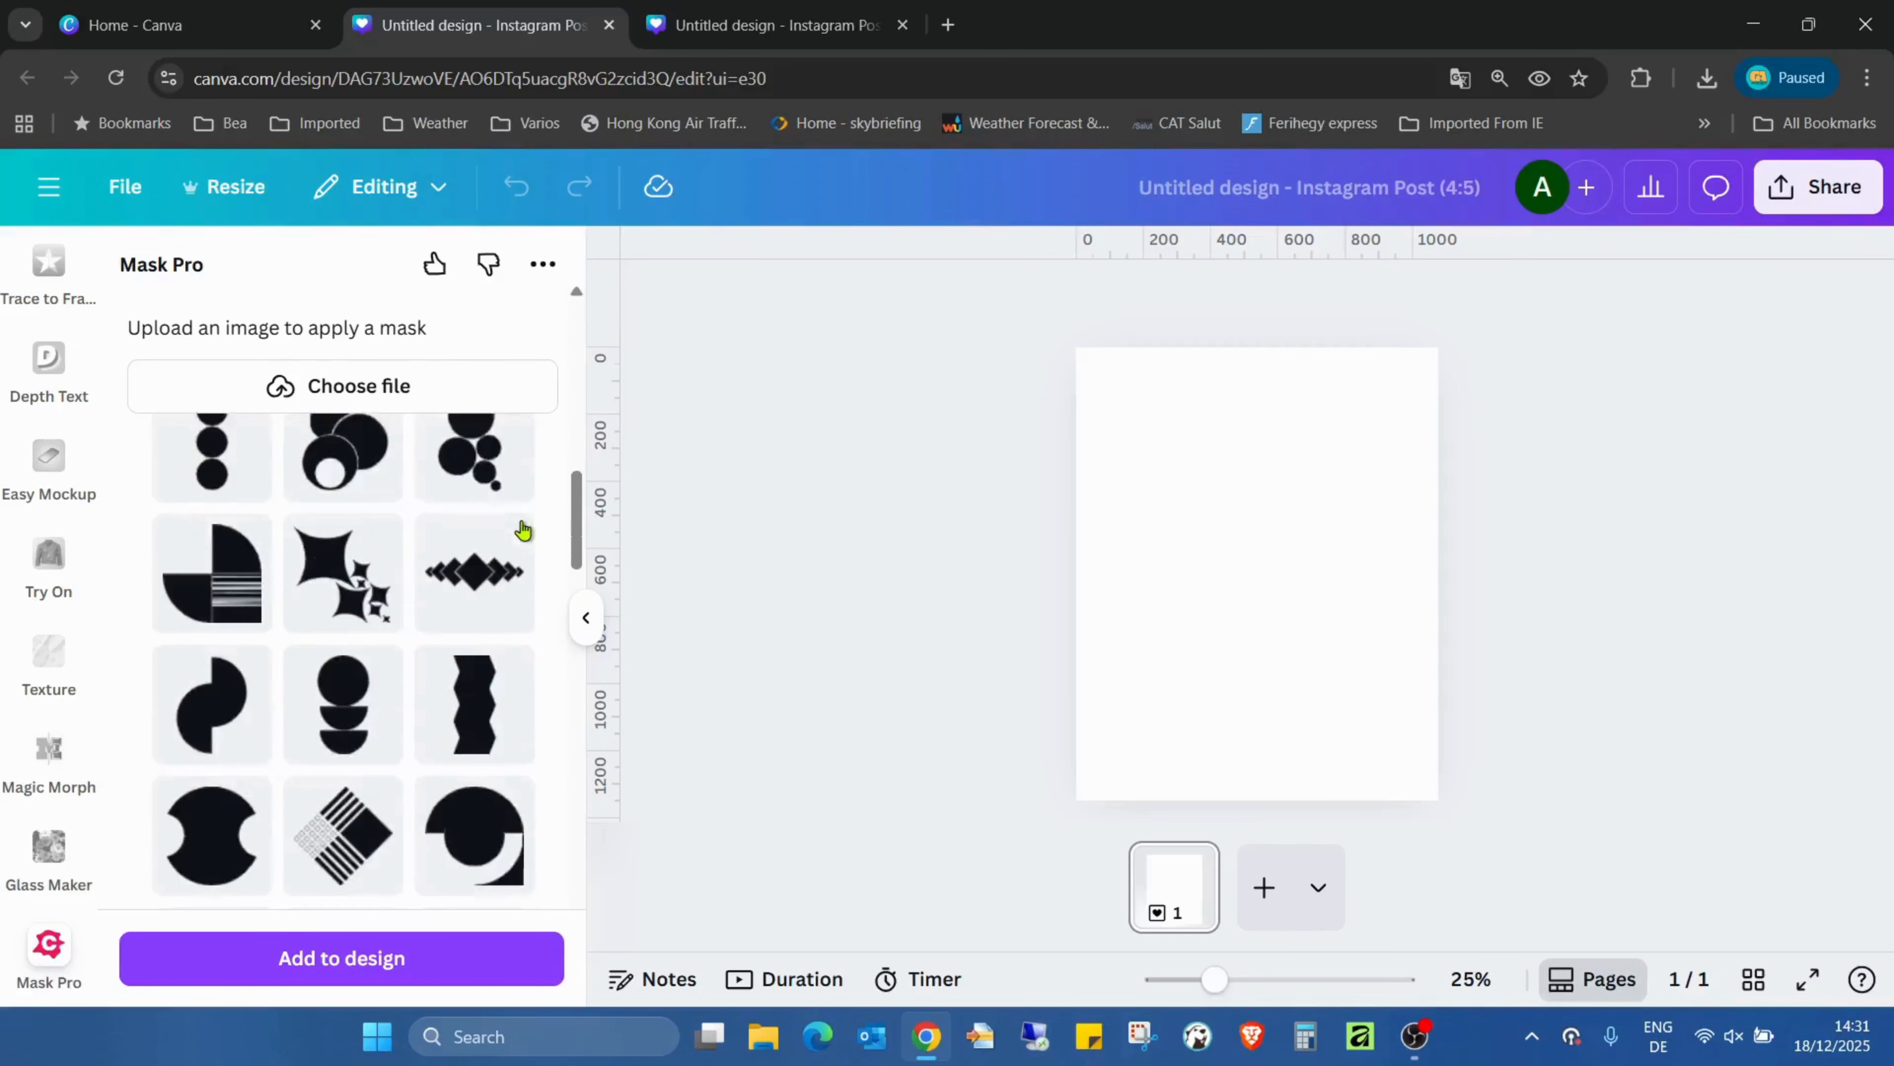
scroll("down", 3)
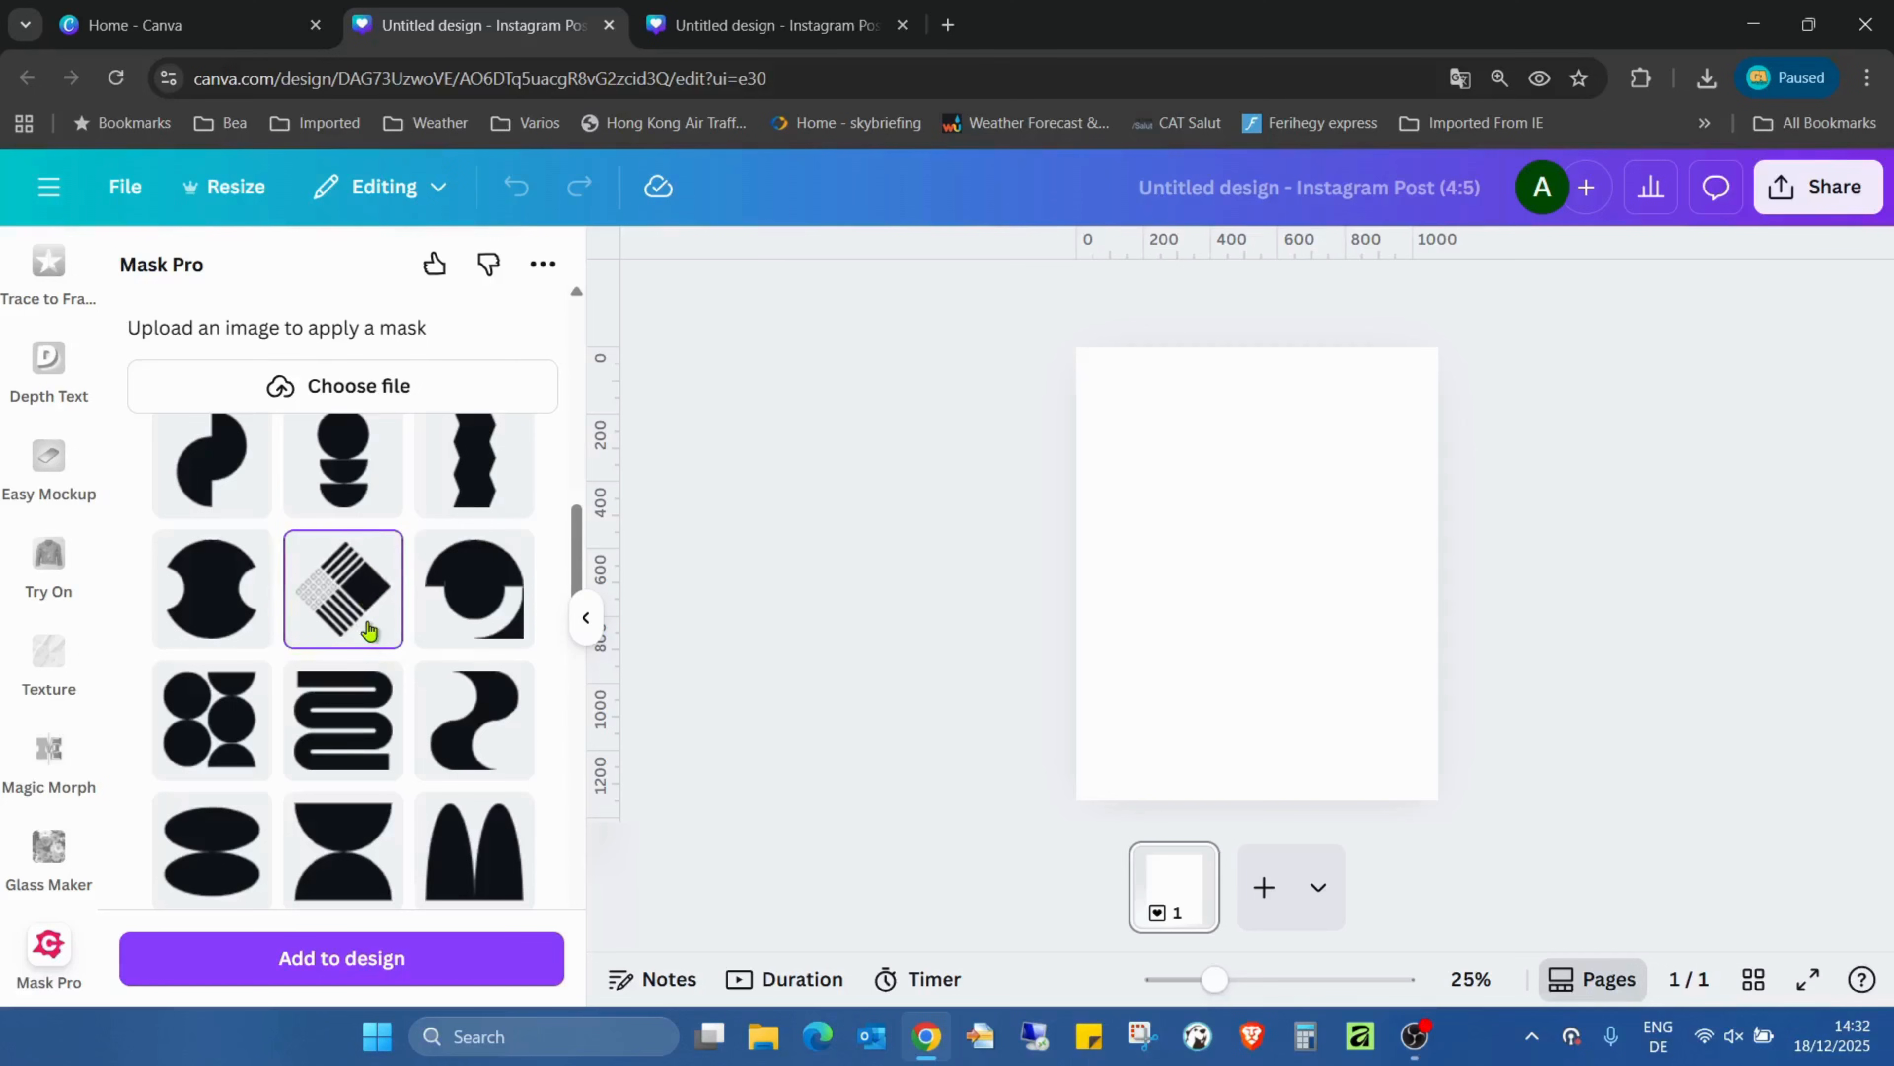
left_click(357, 385)
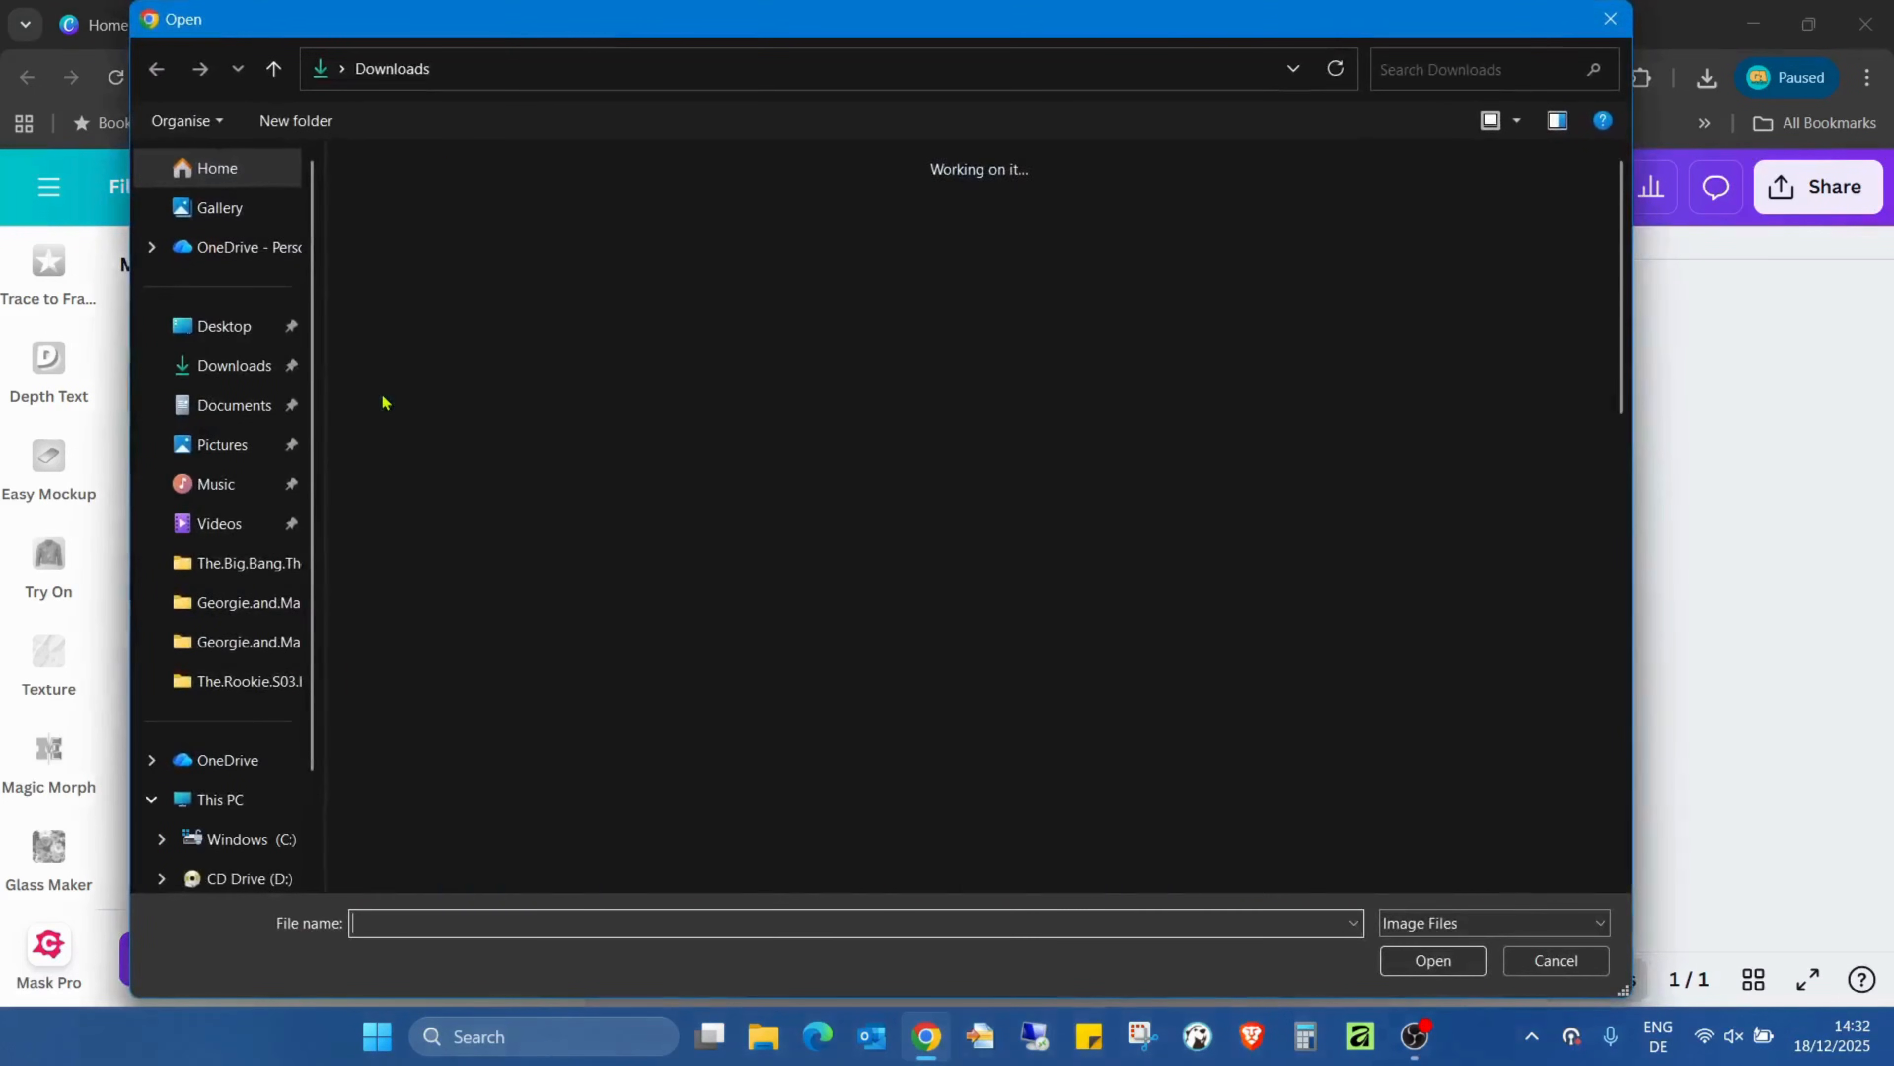
Step: Upload the photo of the woman in a Santa hat from Downloads into the mask
left_click(549, 238)
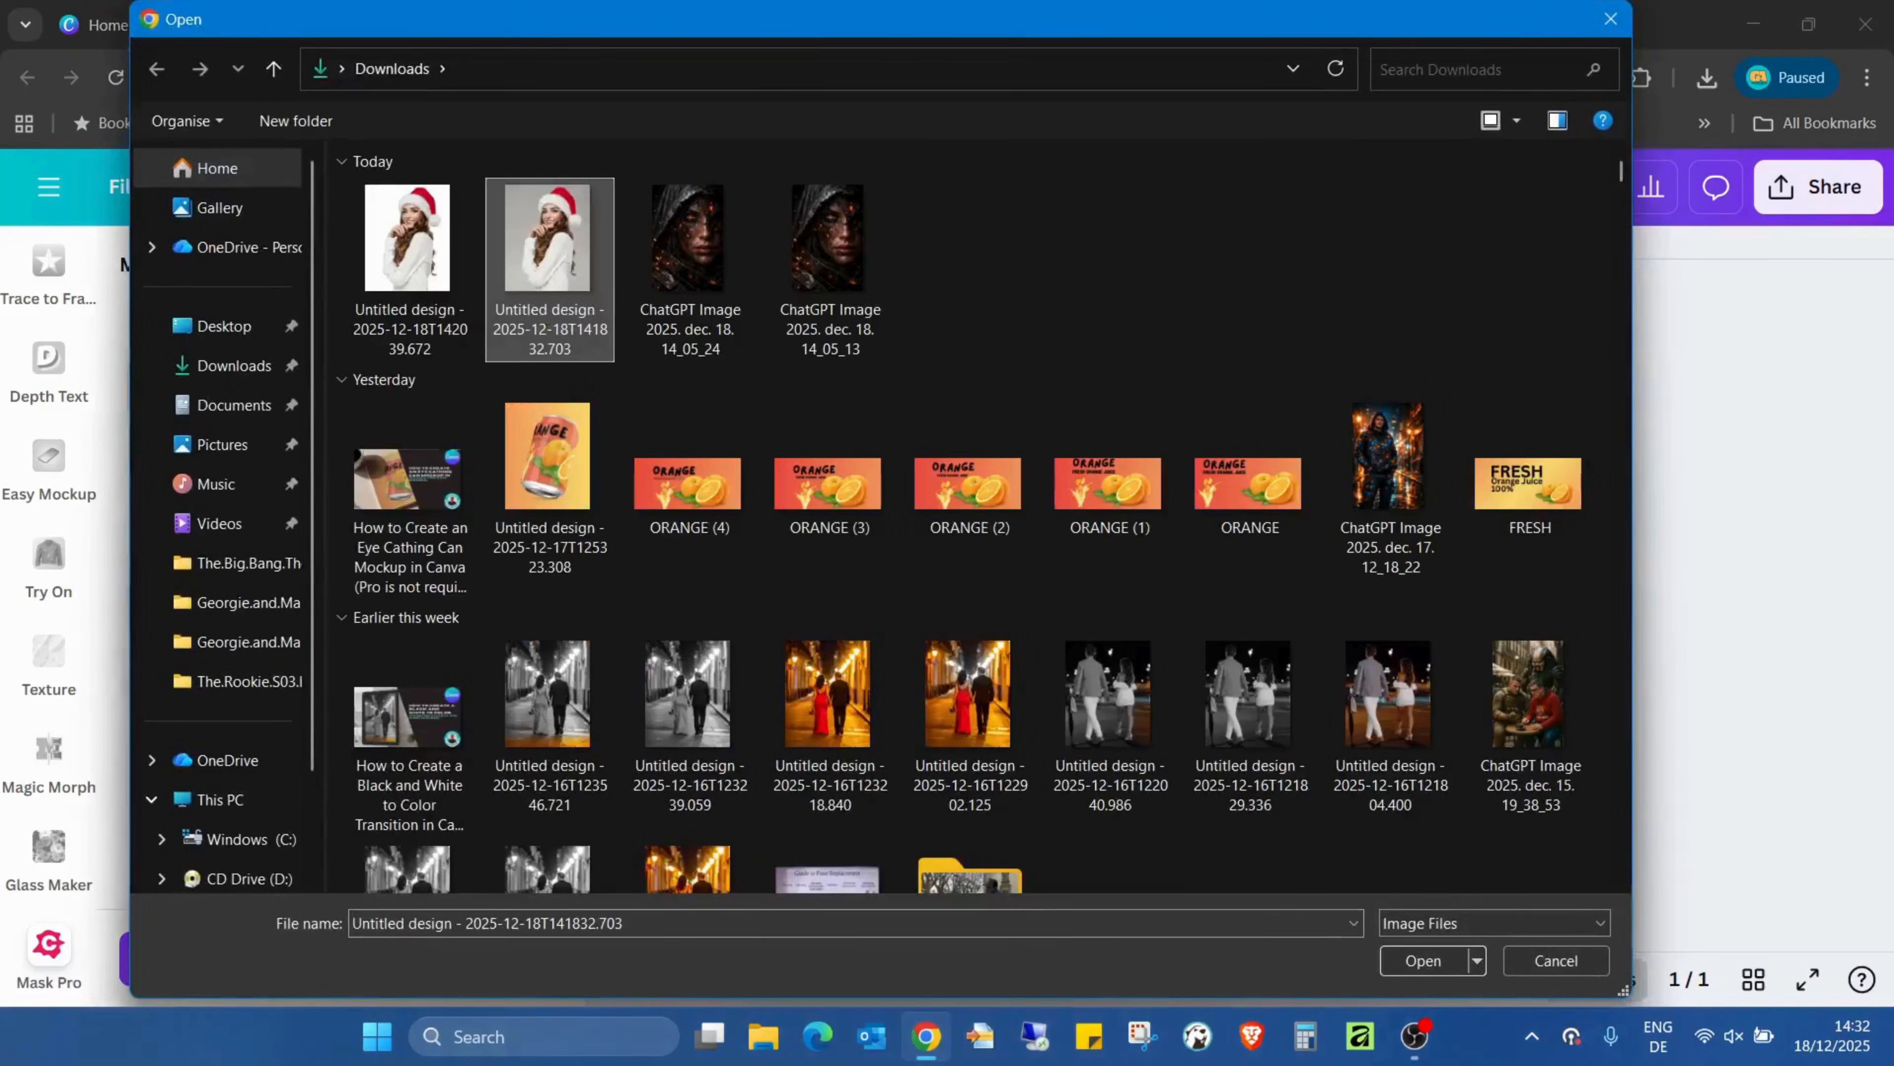
left_click(1422, 960)
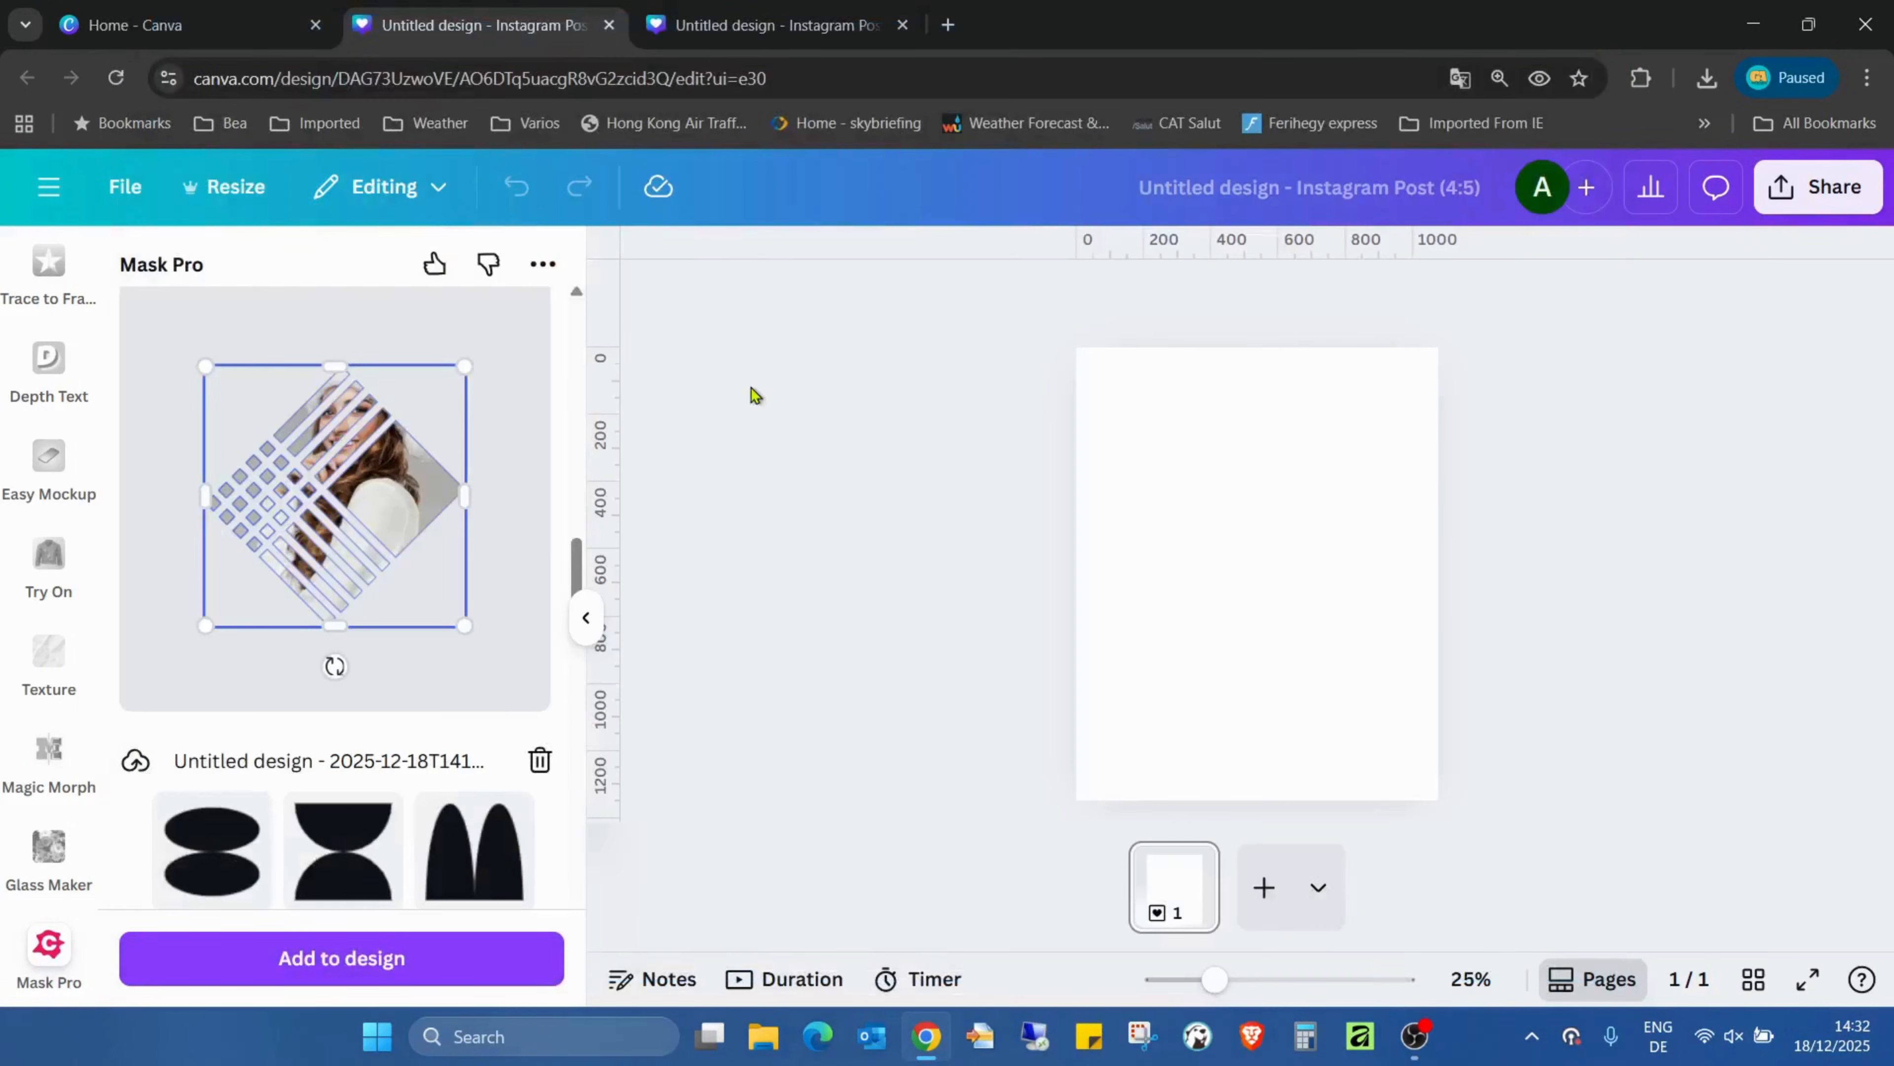
Step: Resize and reposition the photo inside the striped diamond mask so the Santa hat shows
left_click_drag(464, 624, 486, 649)
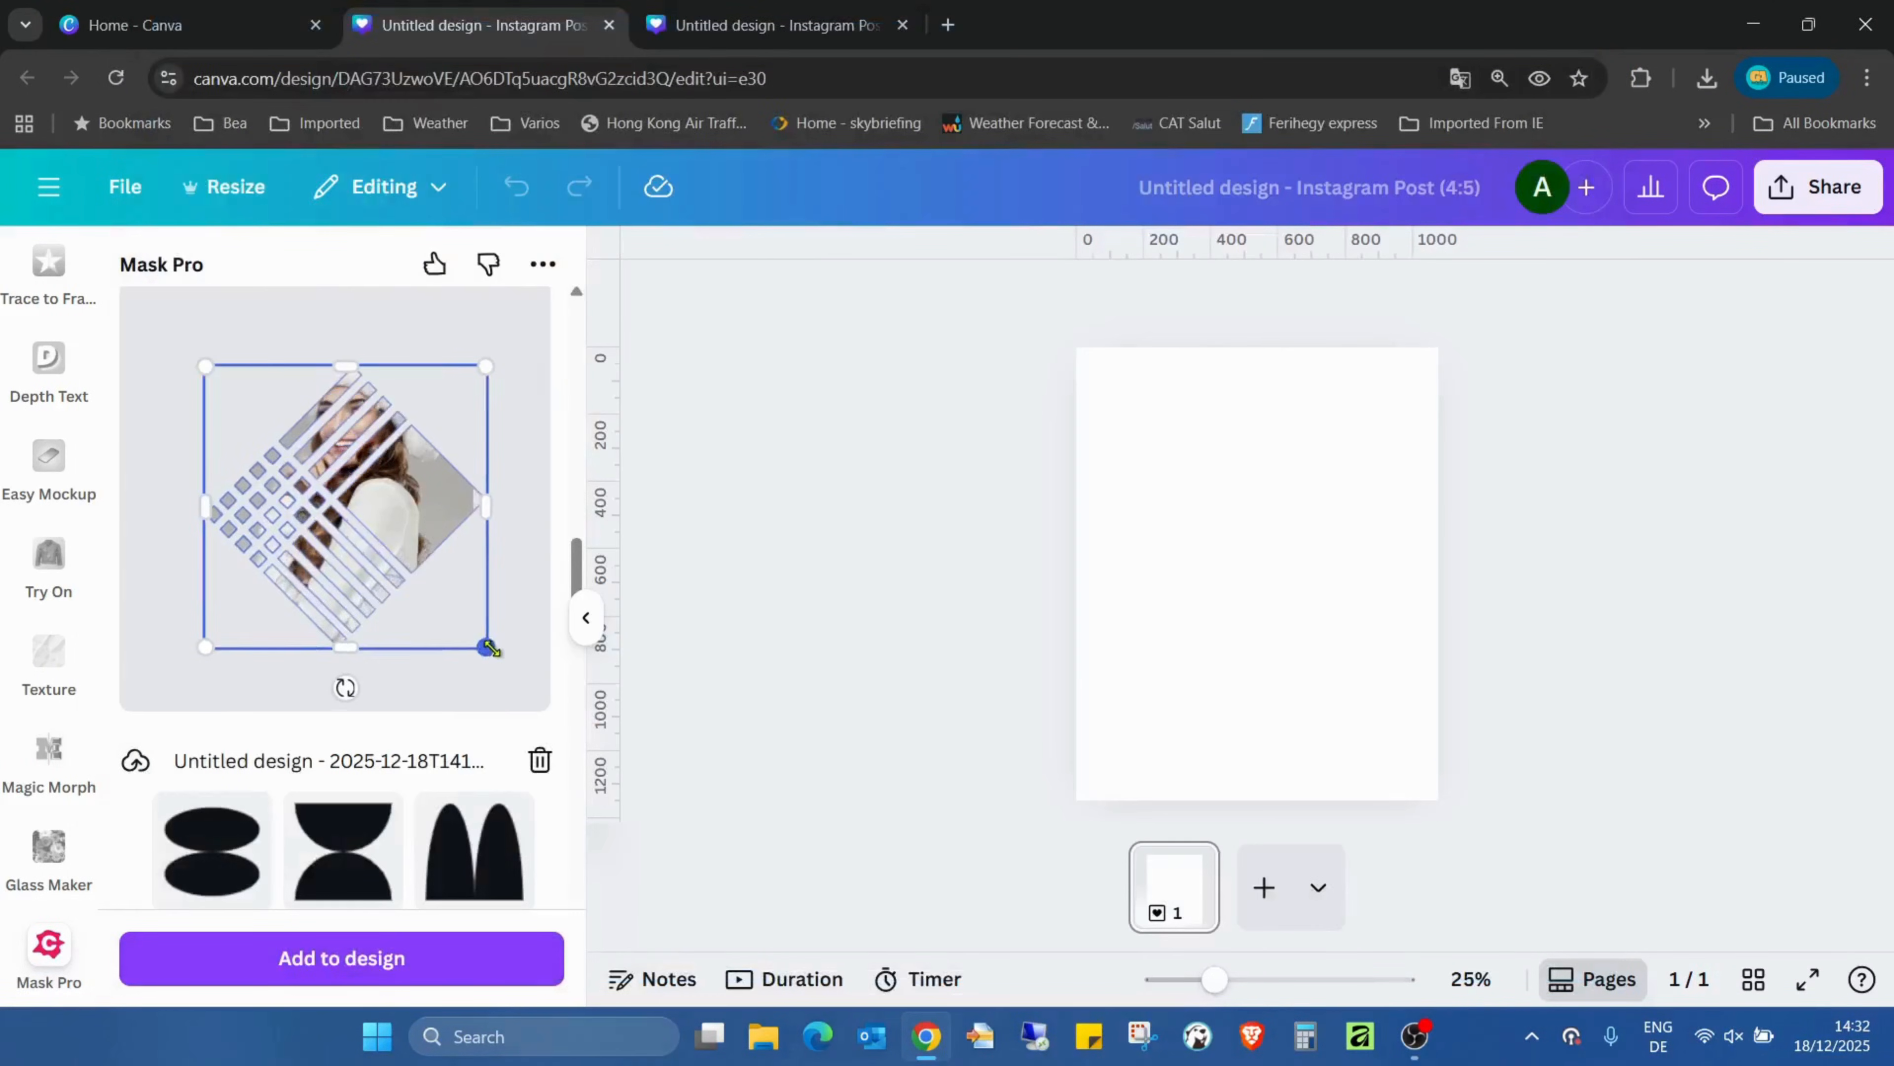
left_click_drag(485, 647, 435, 597)
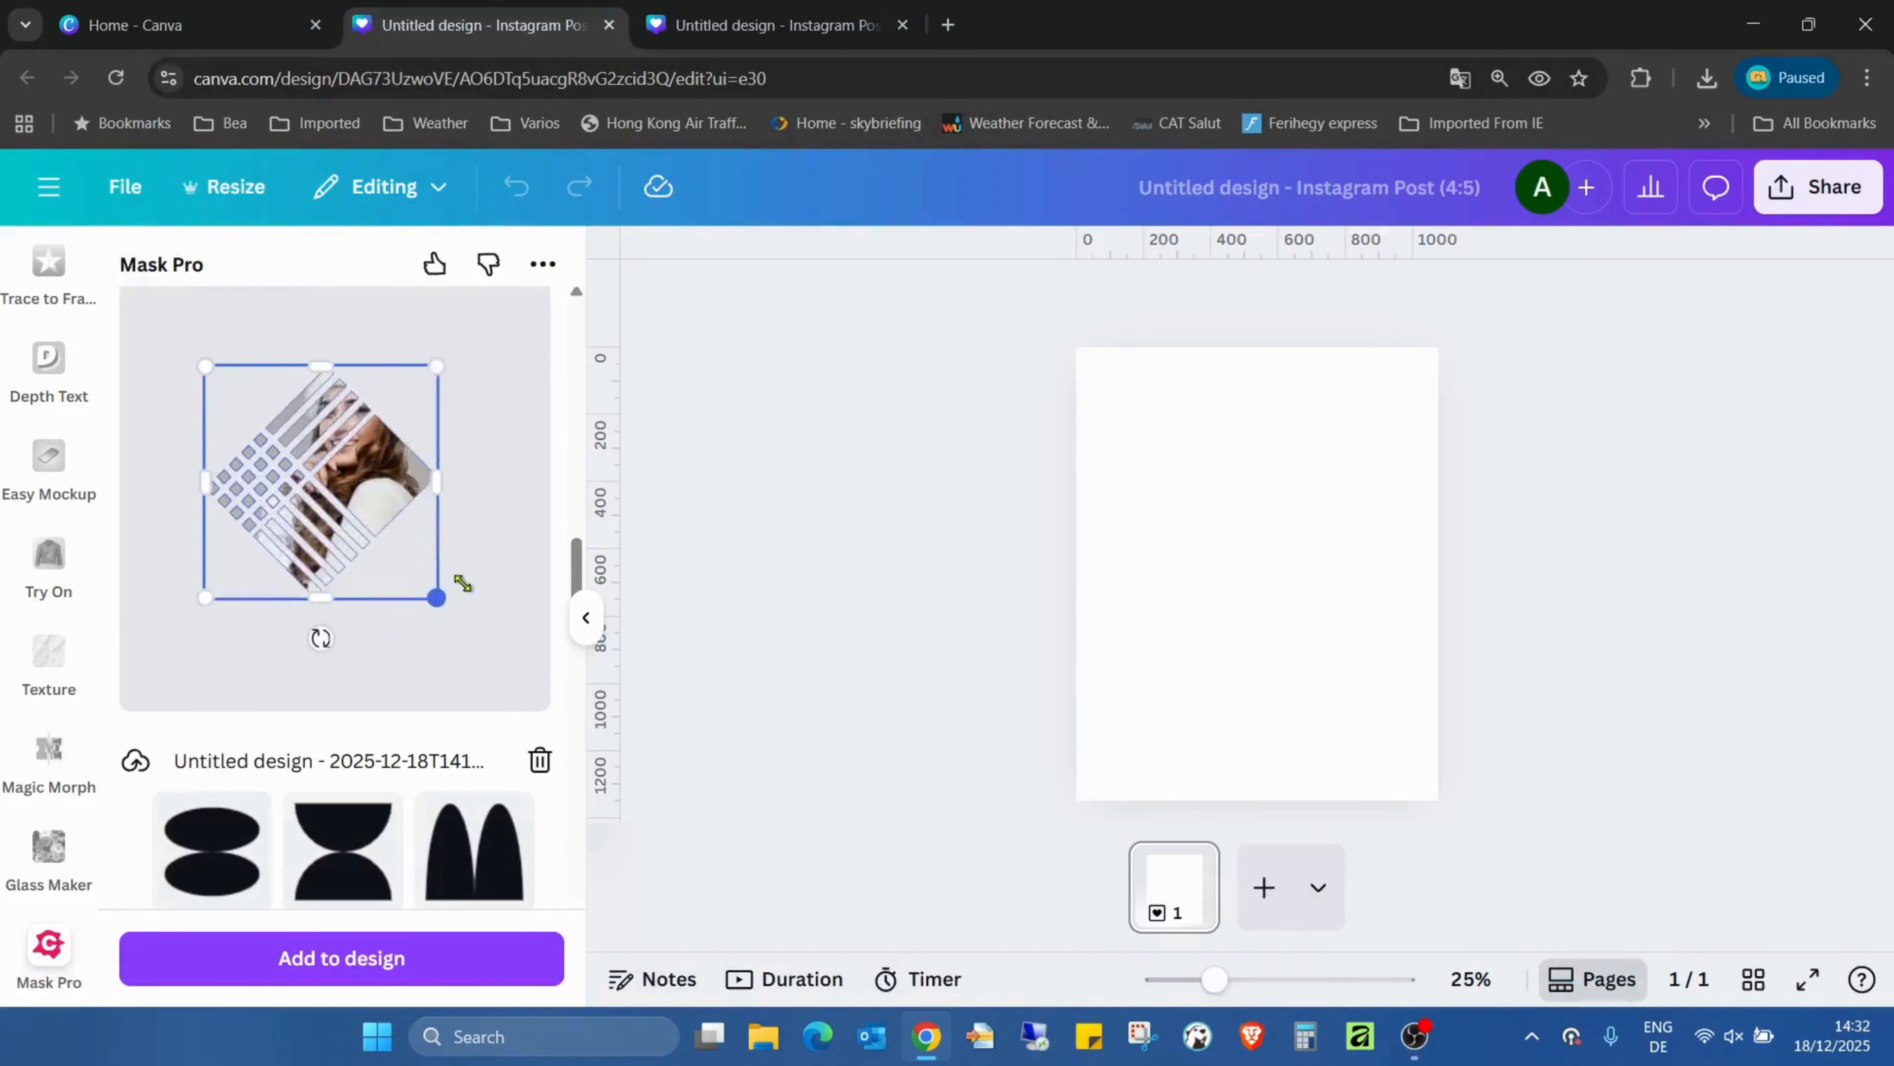
left_click_drag(437, 597, 507, 640)
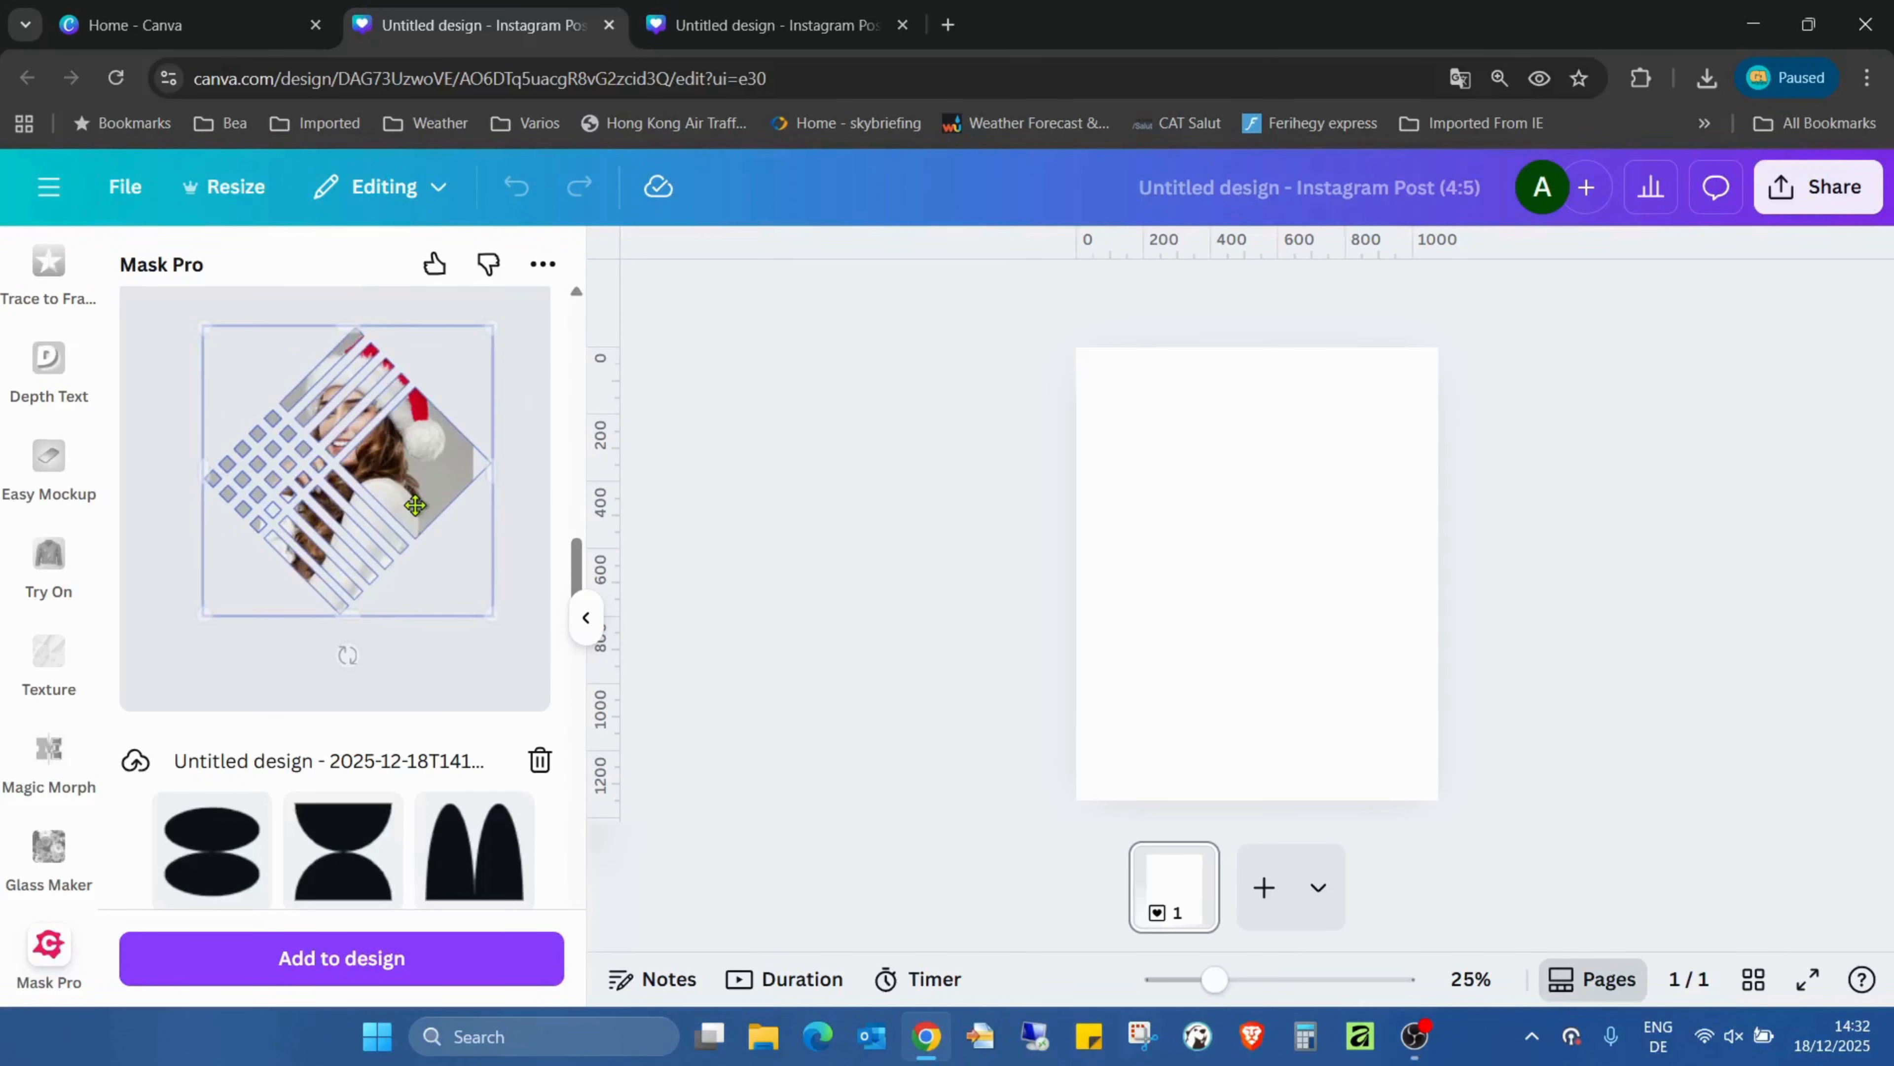
left_click_drag(414, 505, 435, 501)
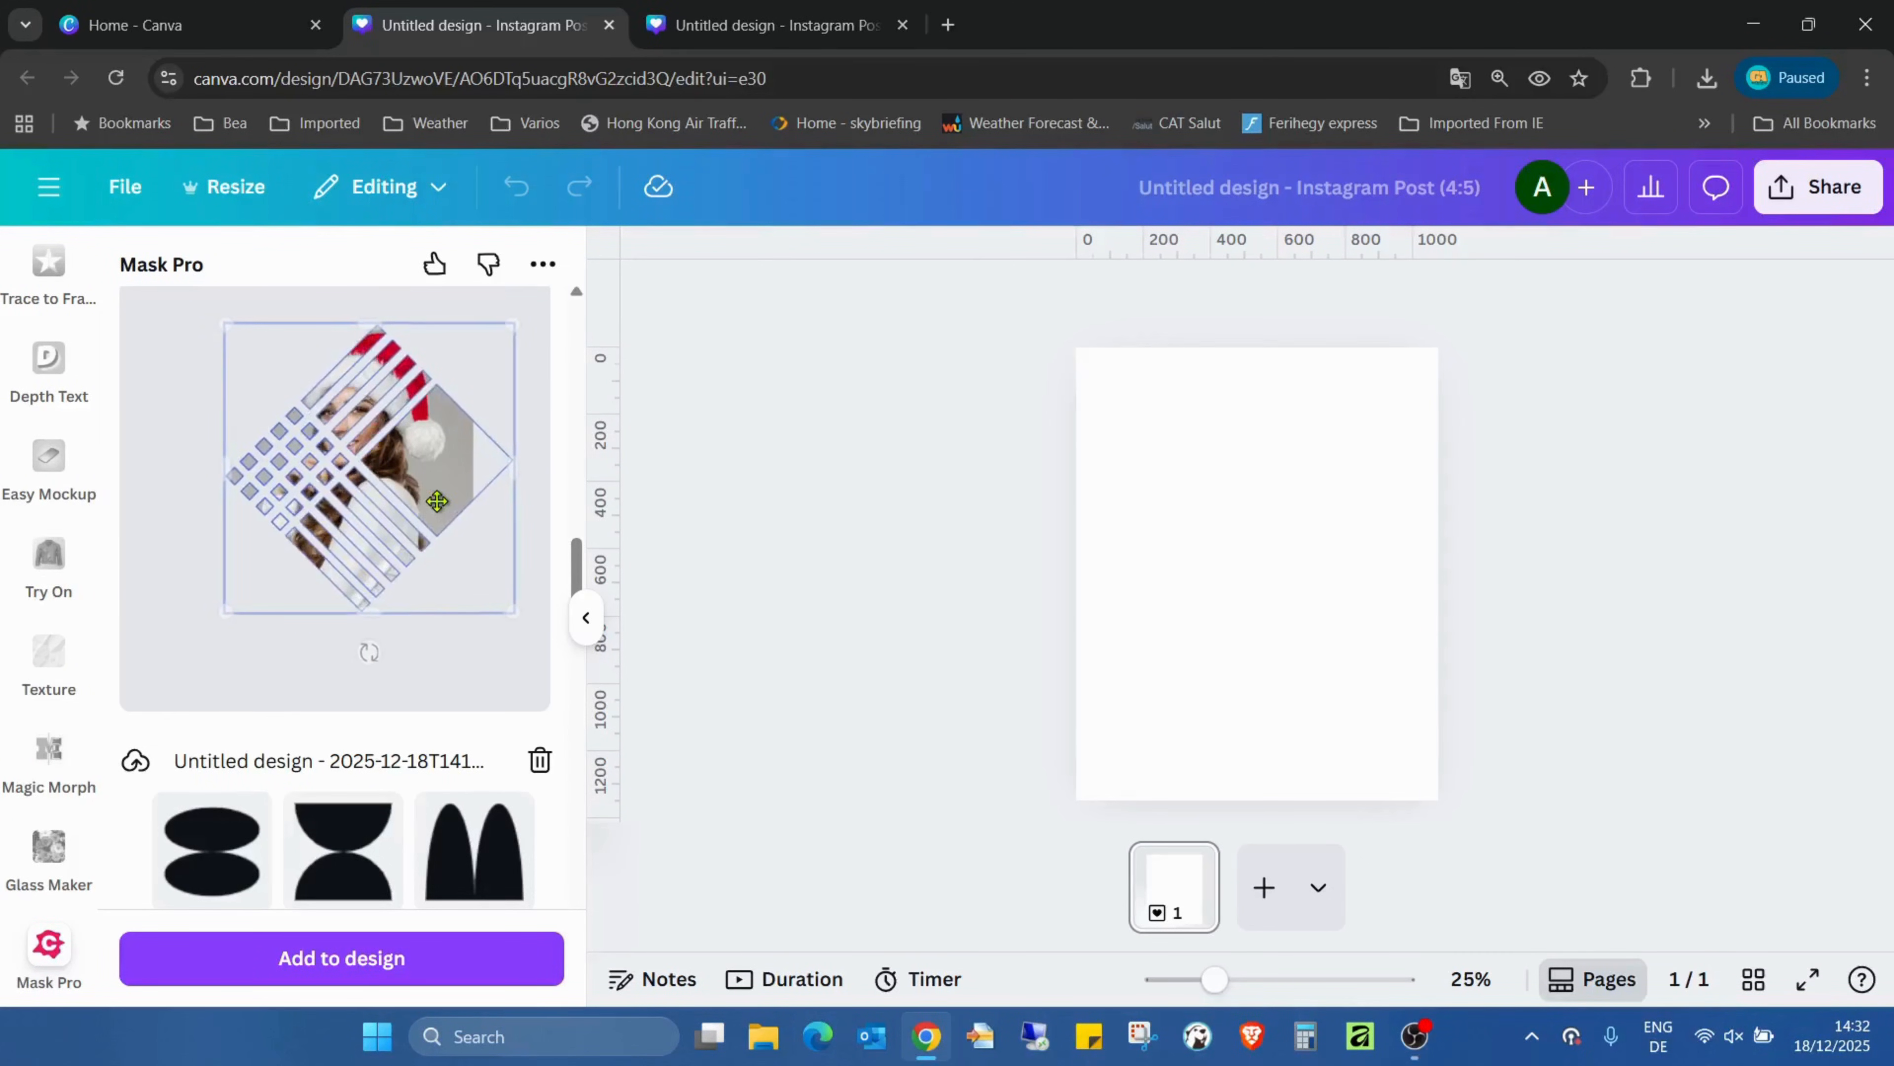
left_click(436, 501)
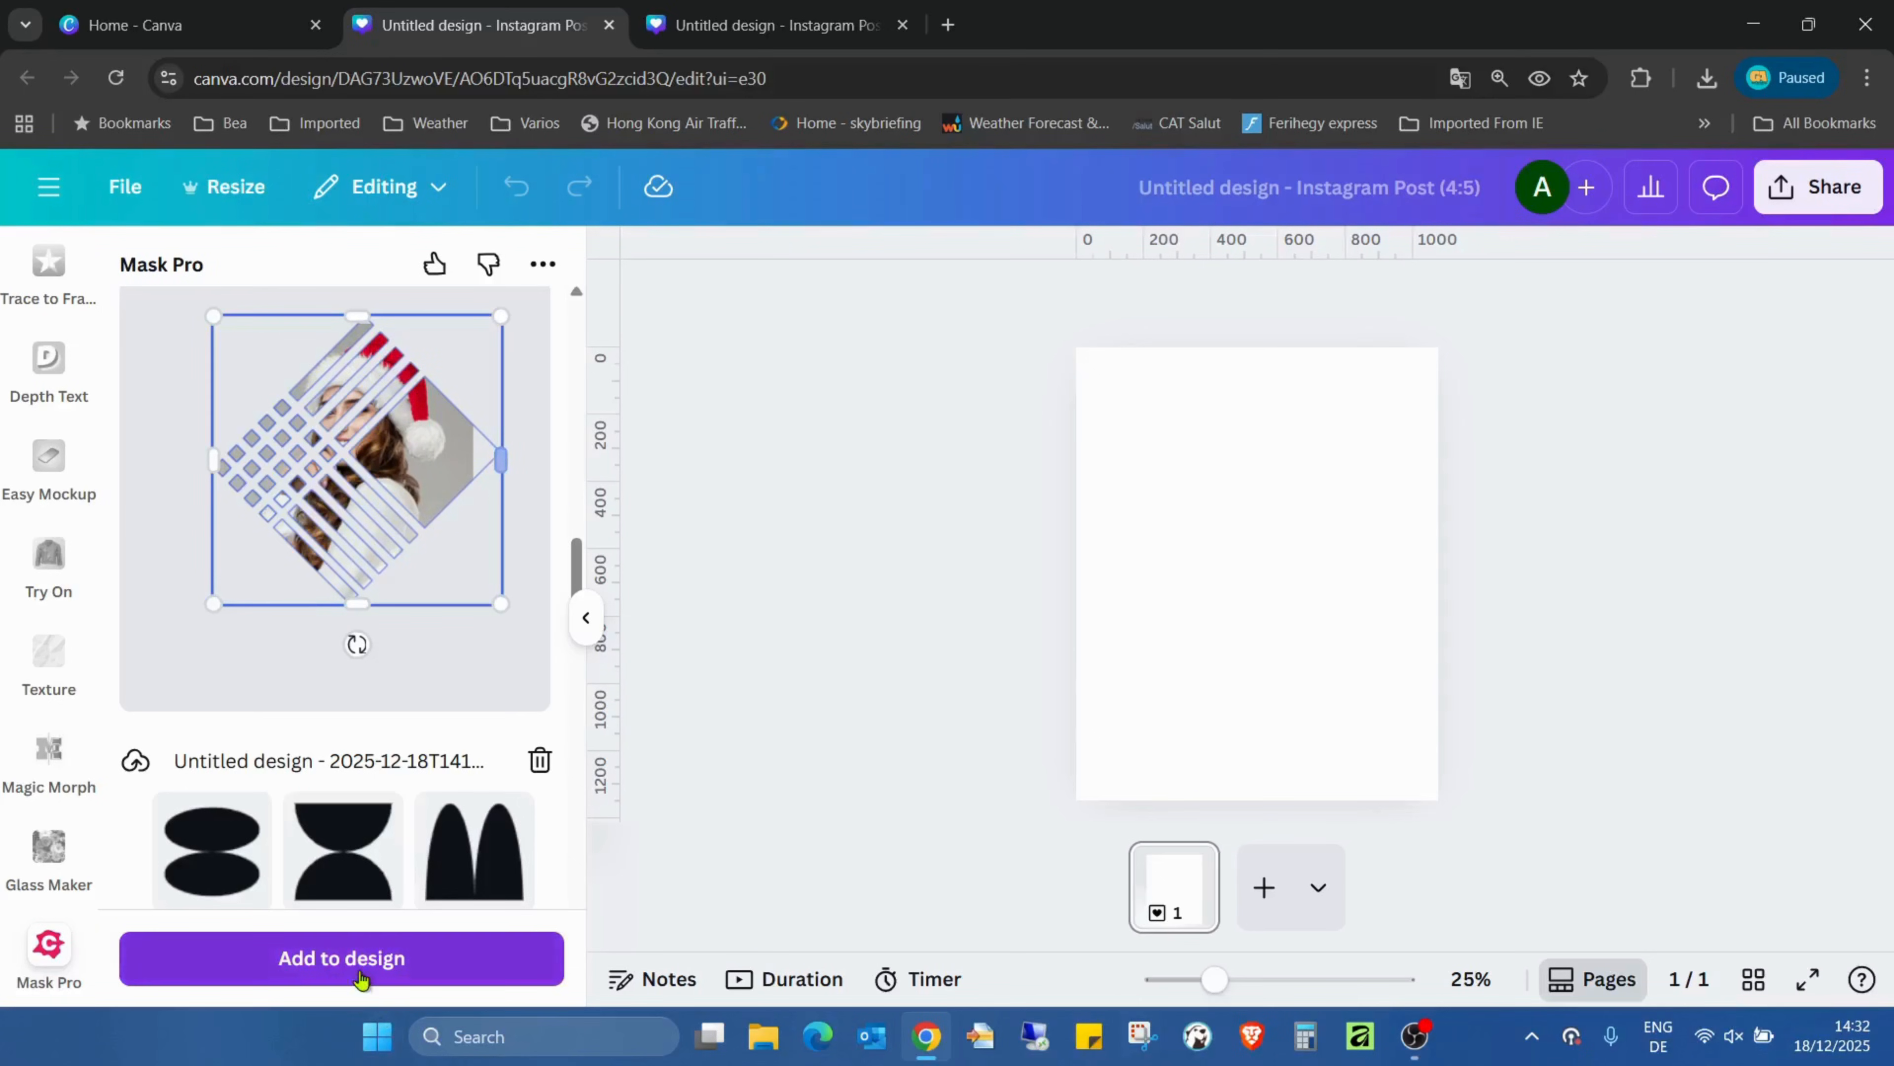
Step: Add the masked photo to the post and set the page background to black after trying red and orange
left_click(343, 959)
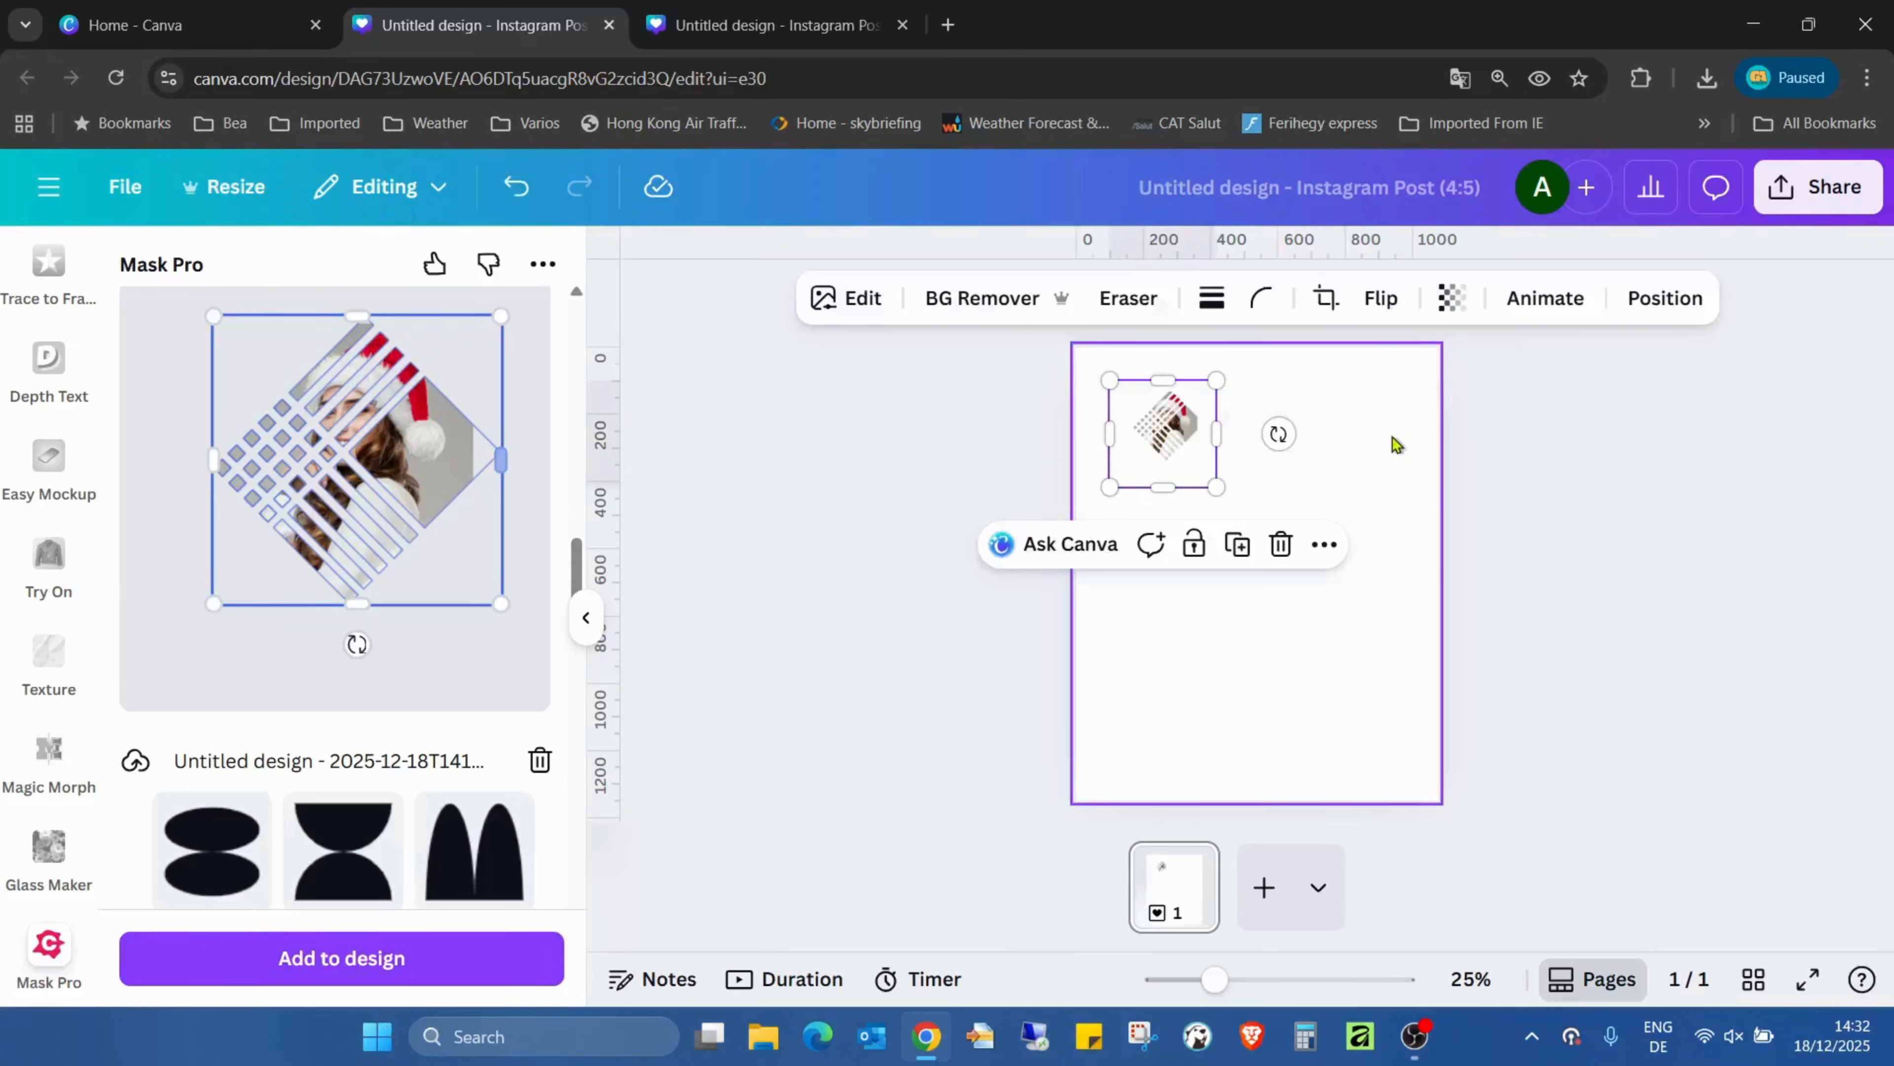
left_click(1334, 298)
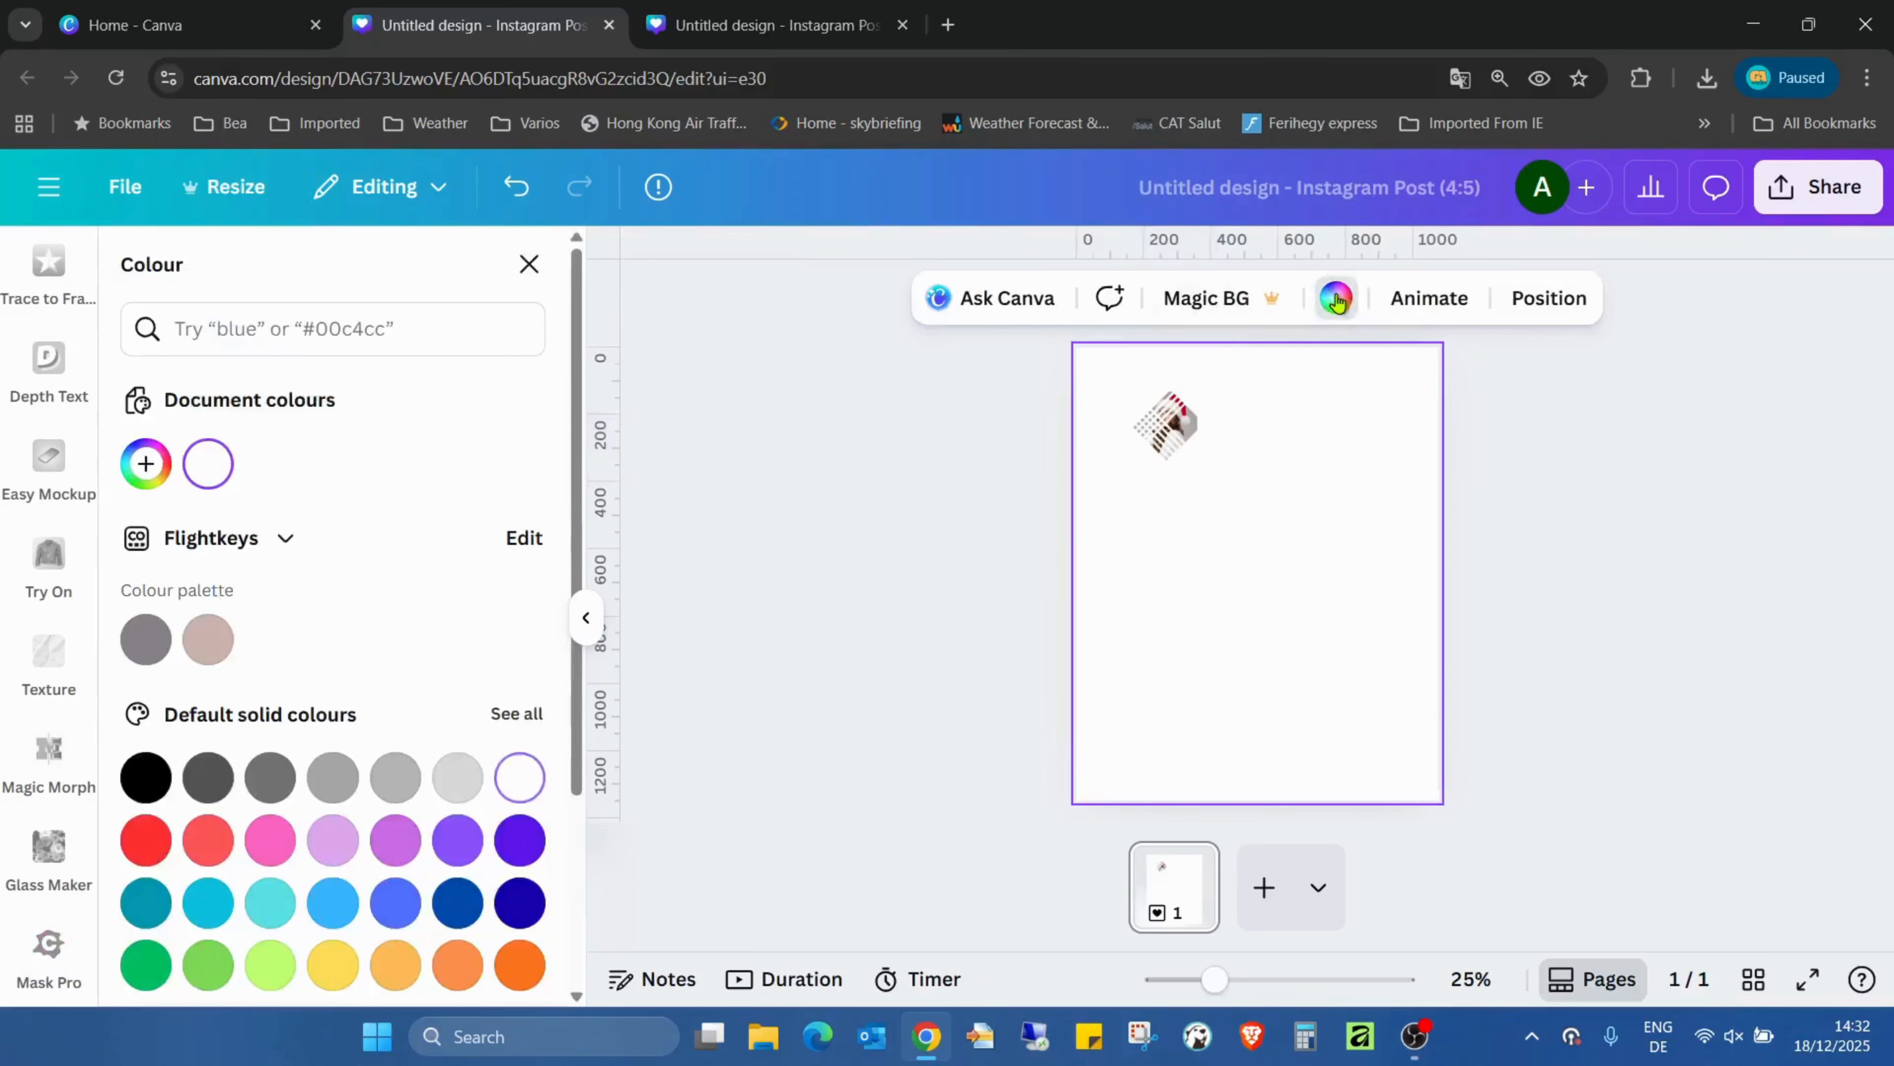
scroll("down", 3)
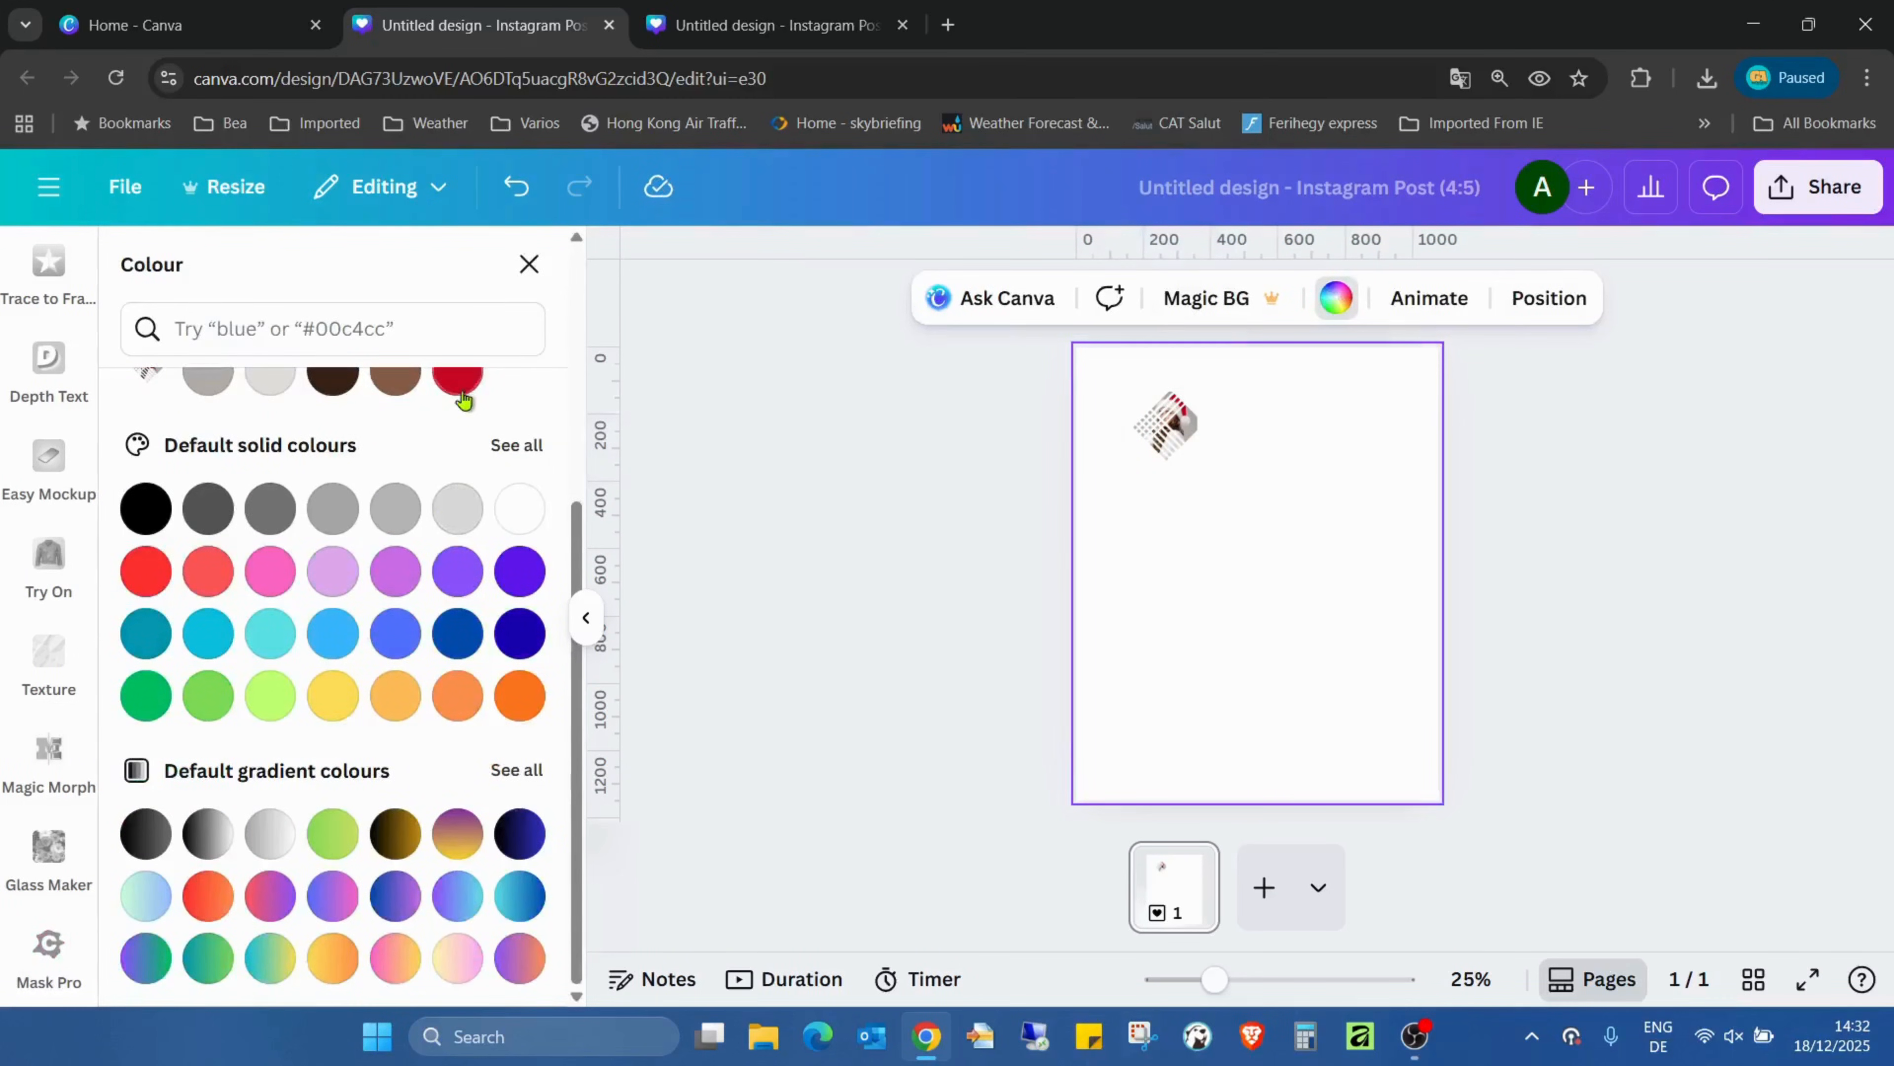
left_click(518, 694)
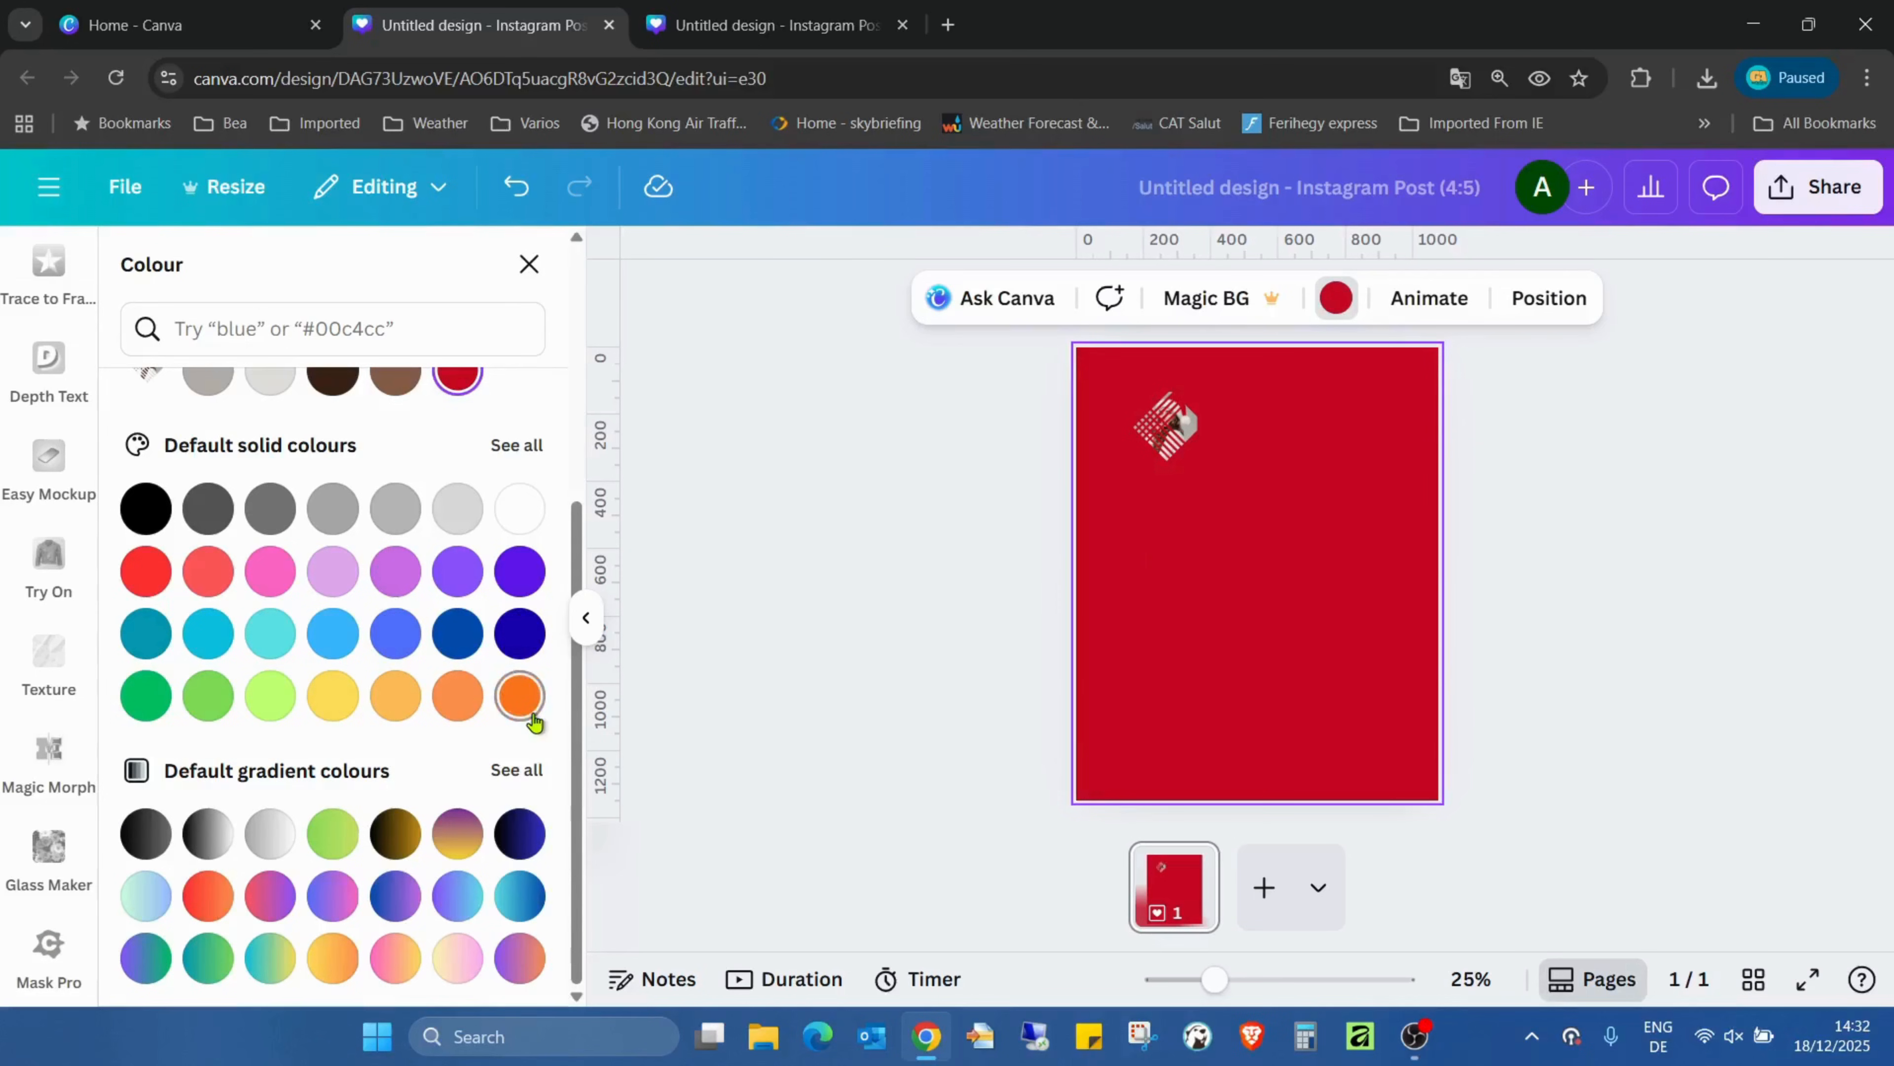
left_click(520, 695)
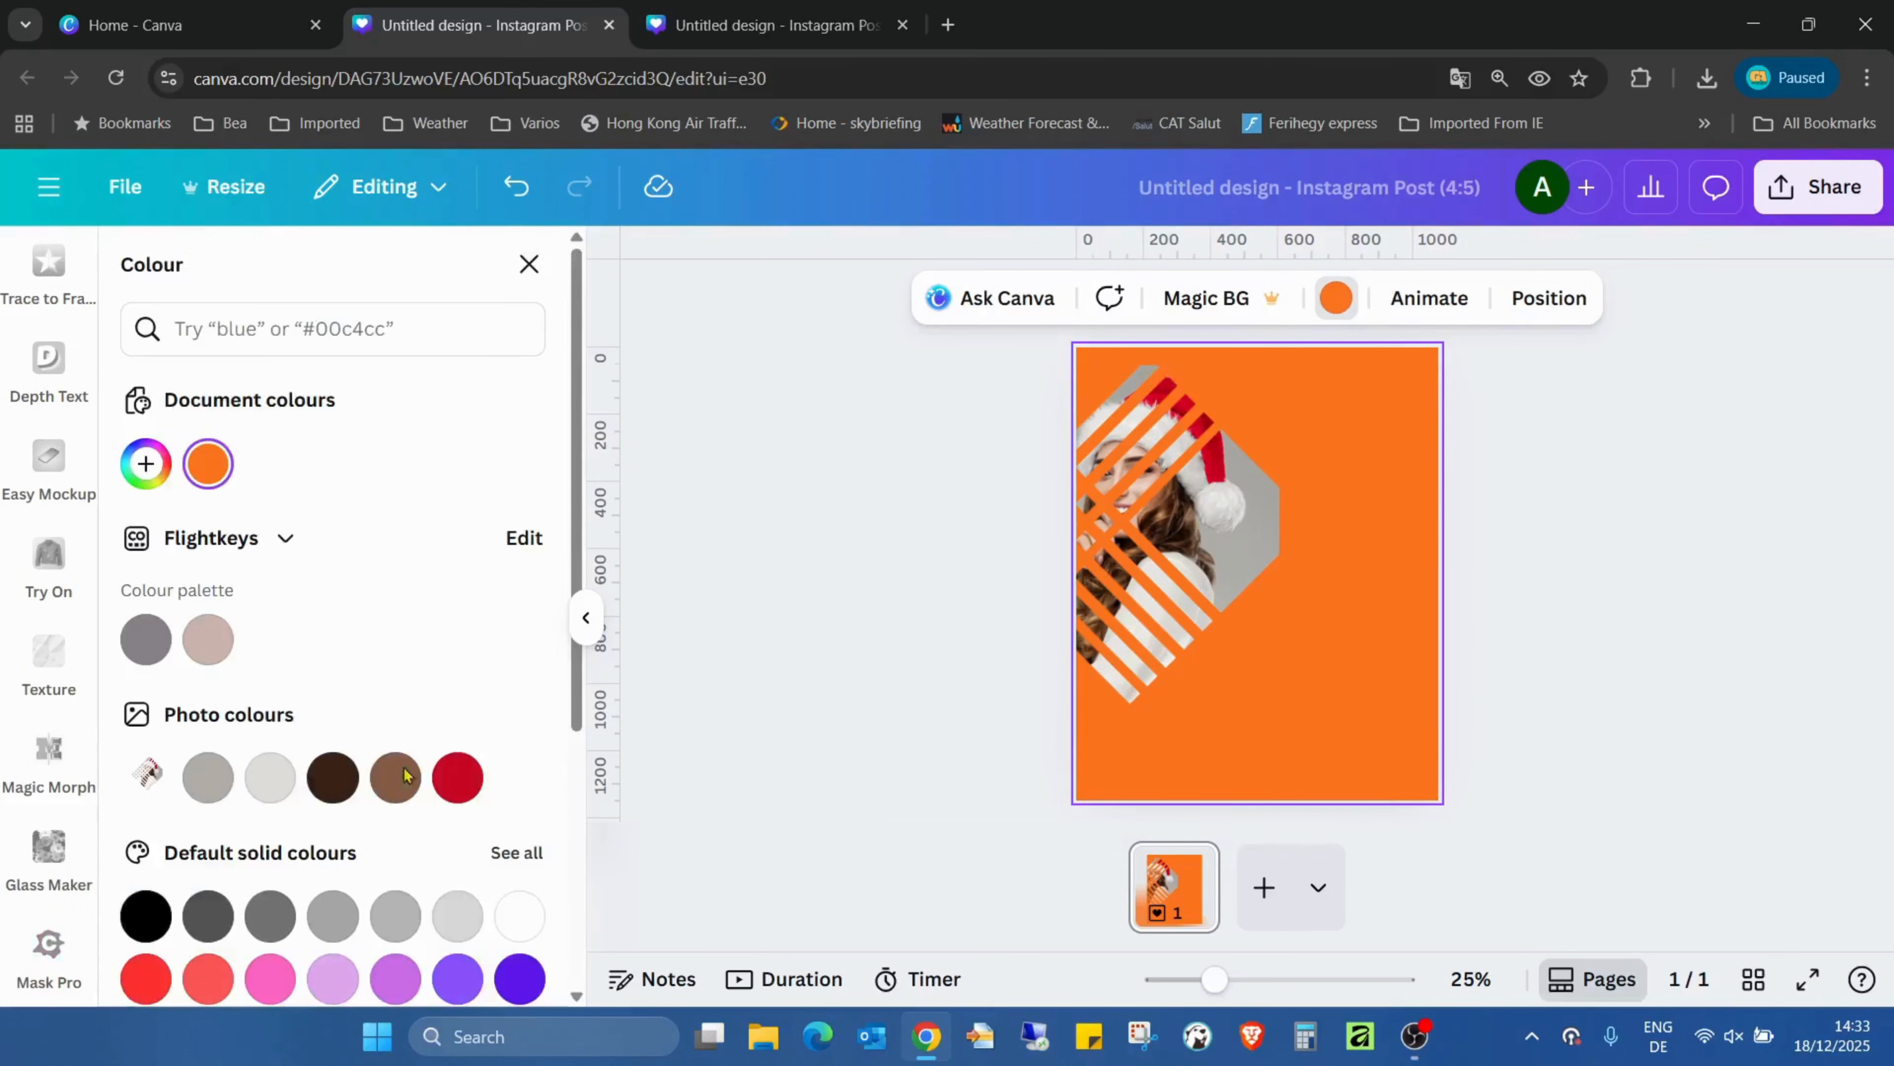
left_click(49, 955)
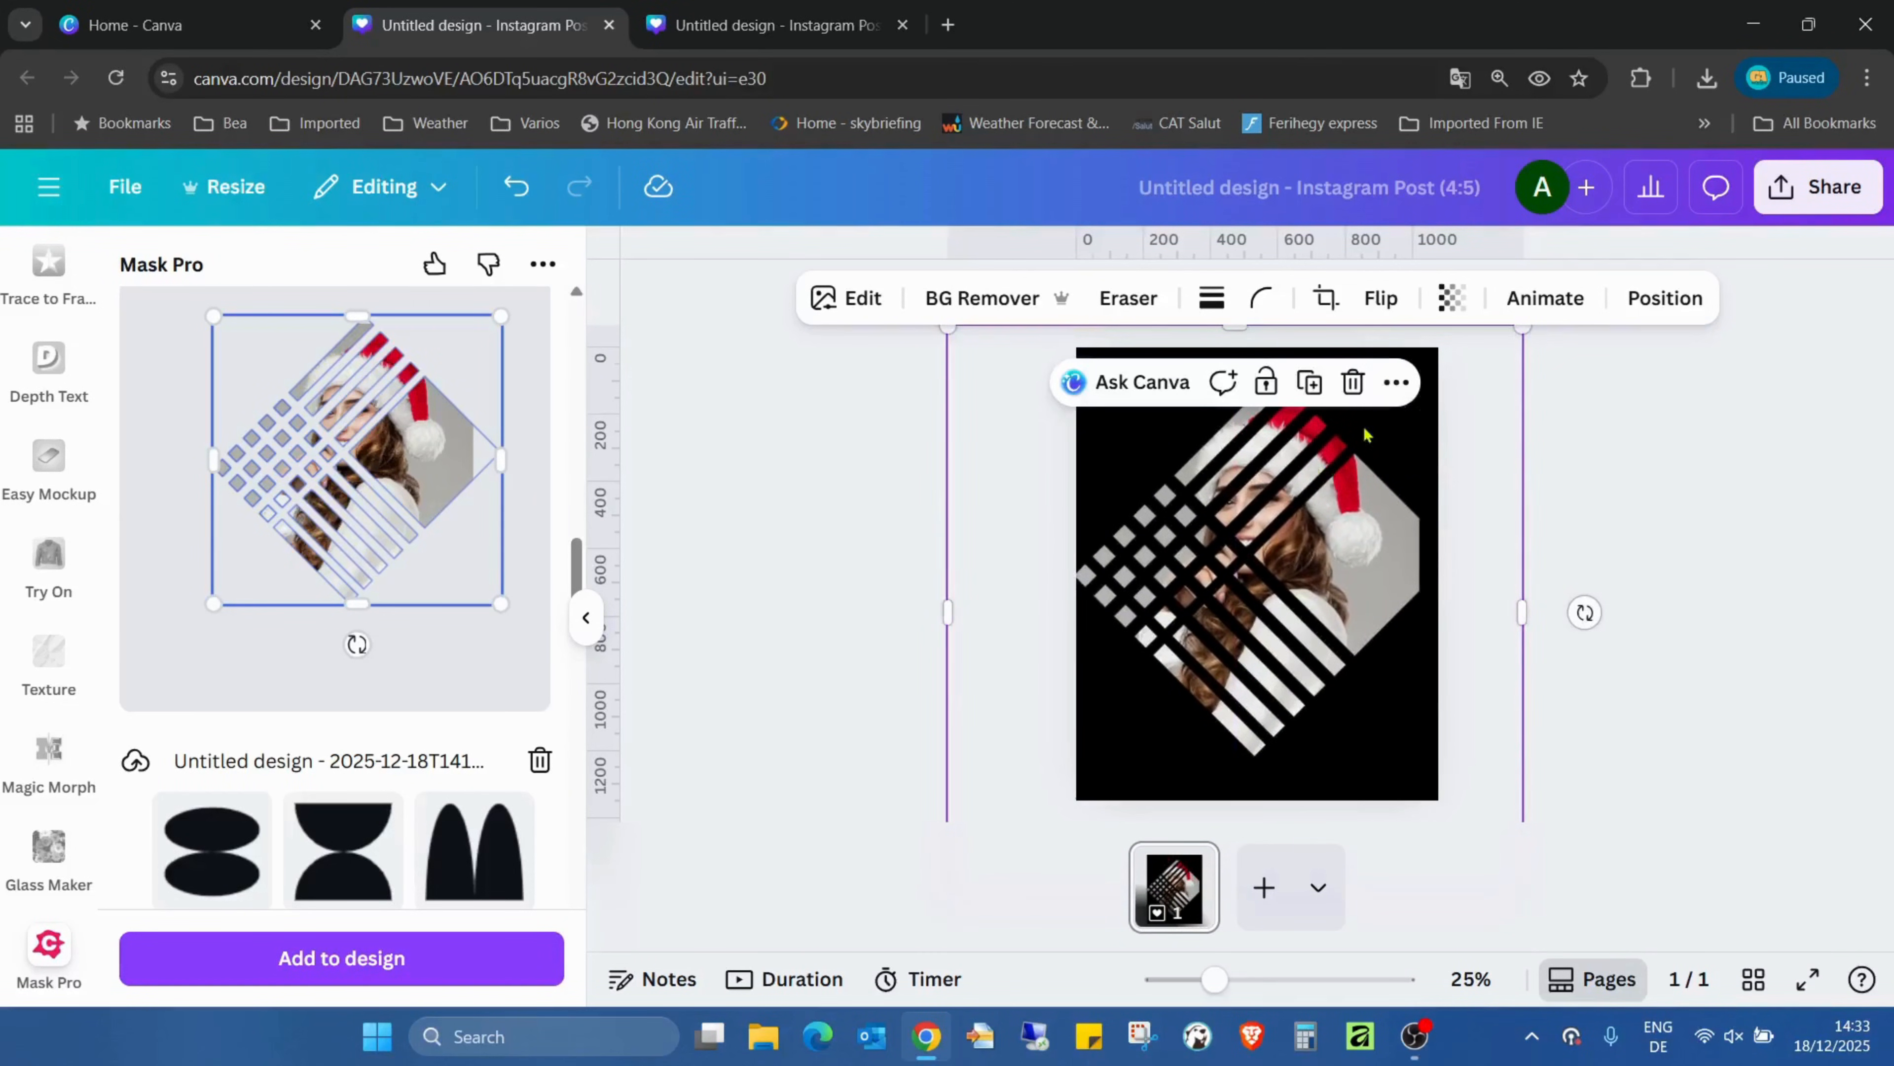
mouse_move(1374, 450)
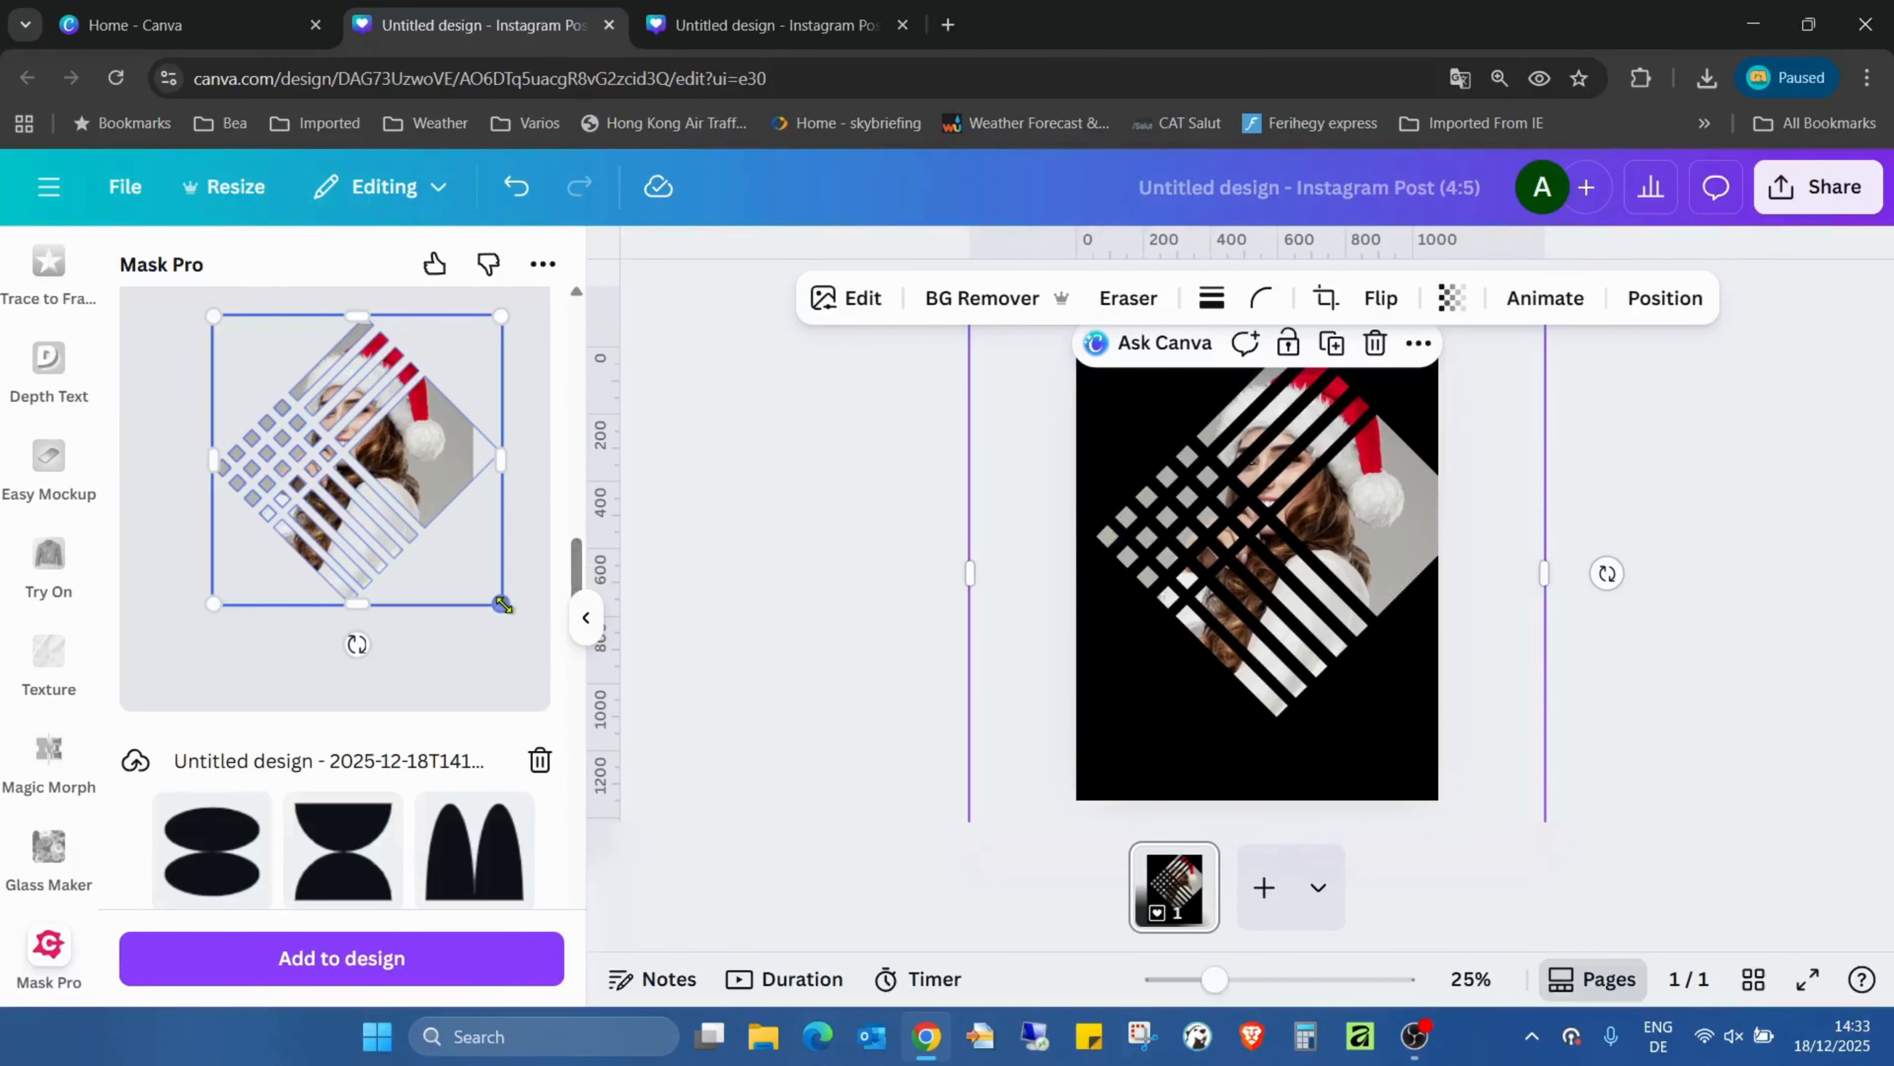
Step: Enlarge the photo inside the mask and shift it so her face fits the diamond
left_click_drag(502, 604, 538, 649)
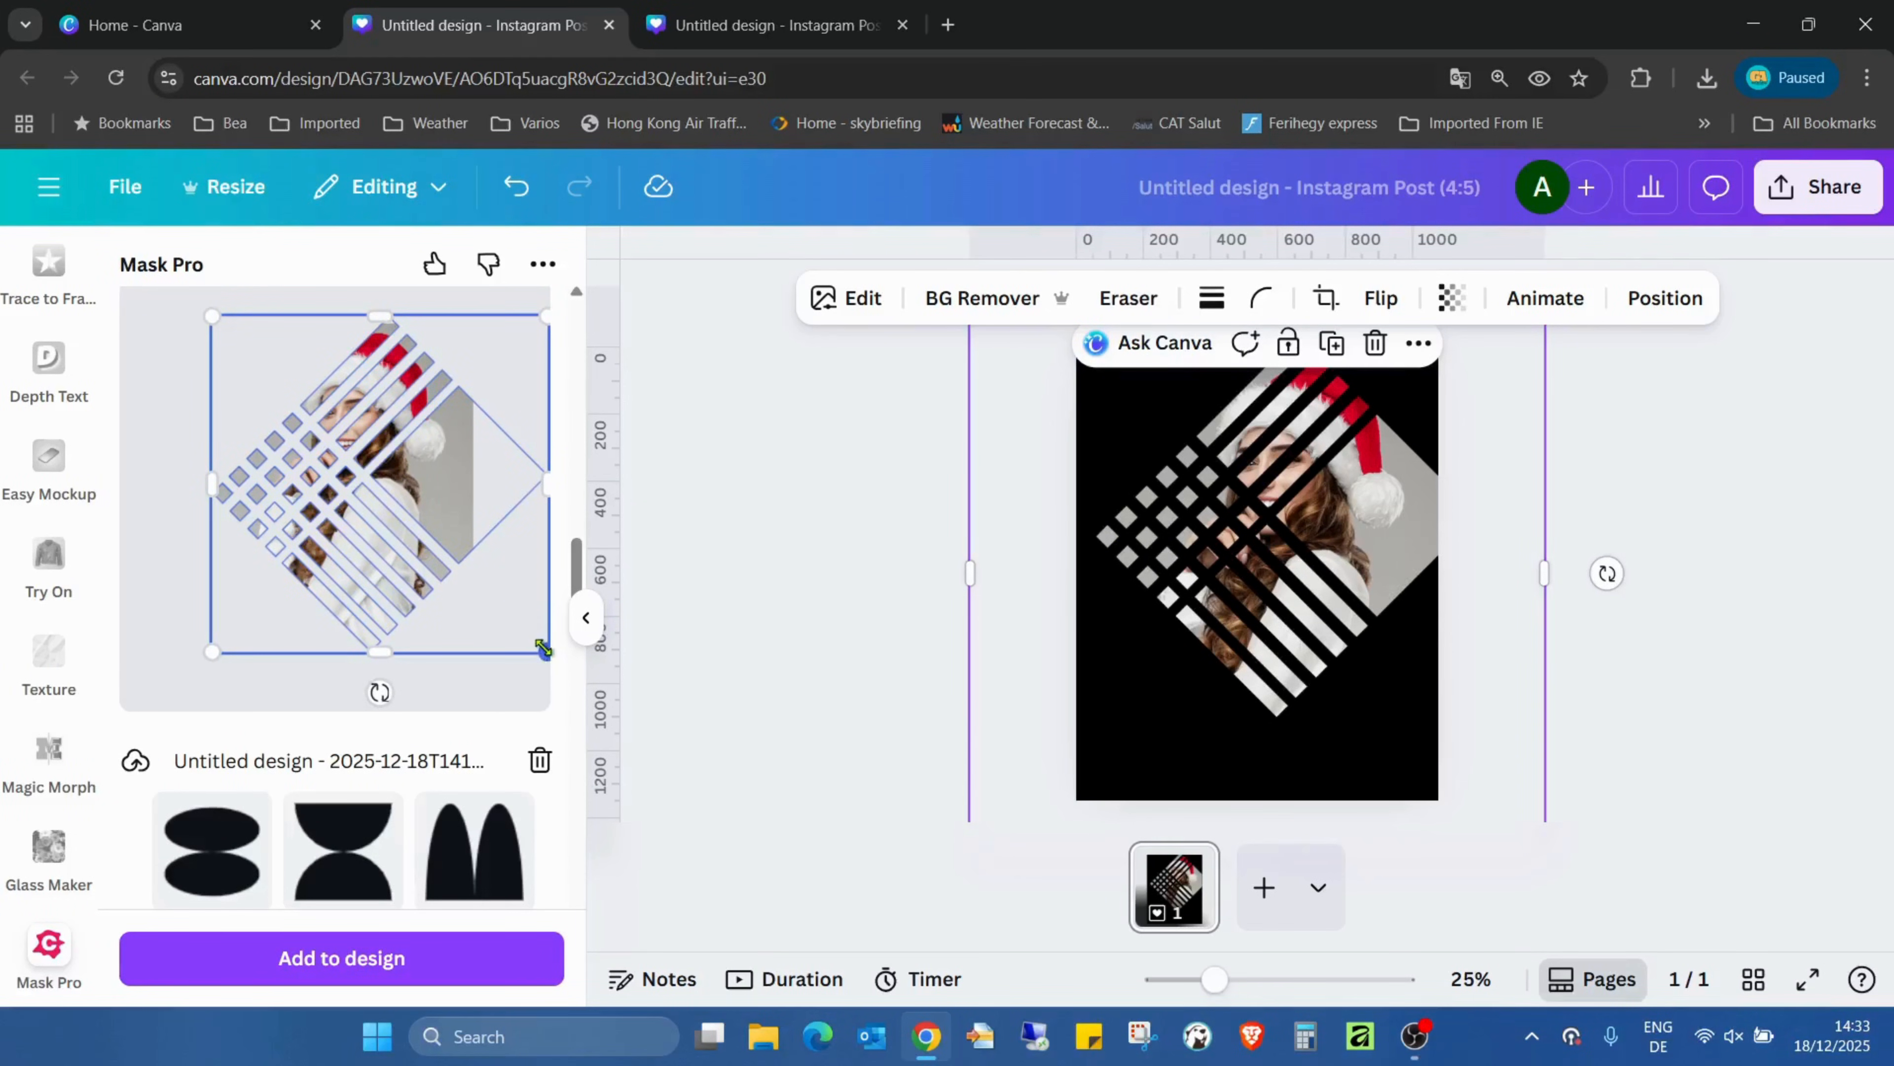
left_click_drag(544, 650, 490, 592)
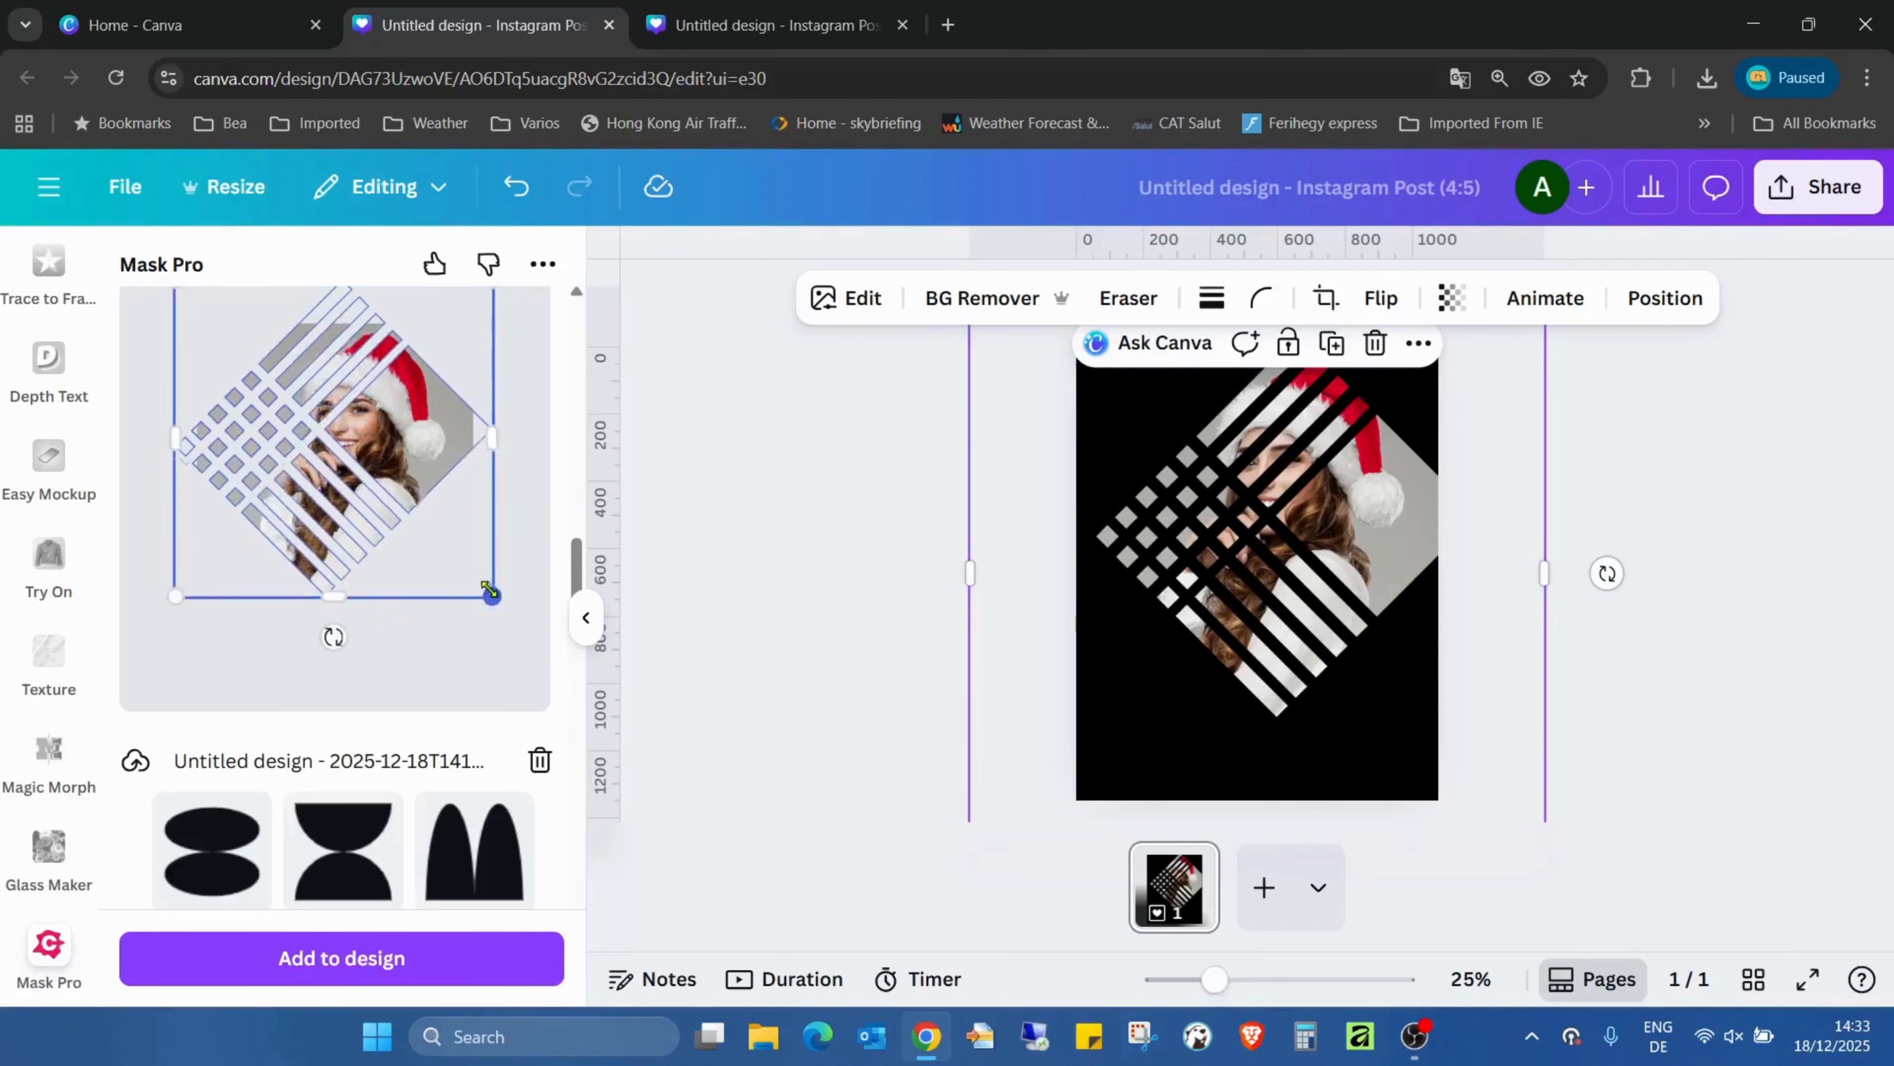
left_click_drag(489, 592, 467, 576)
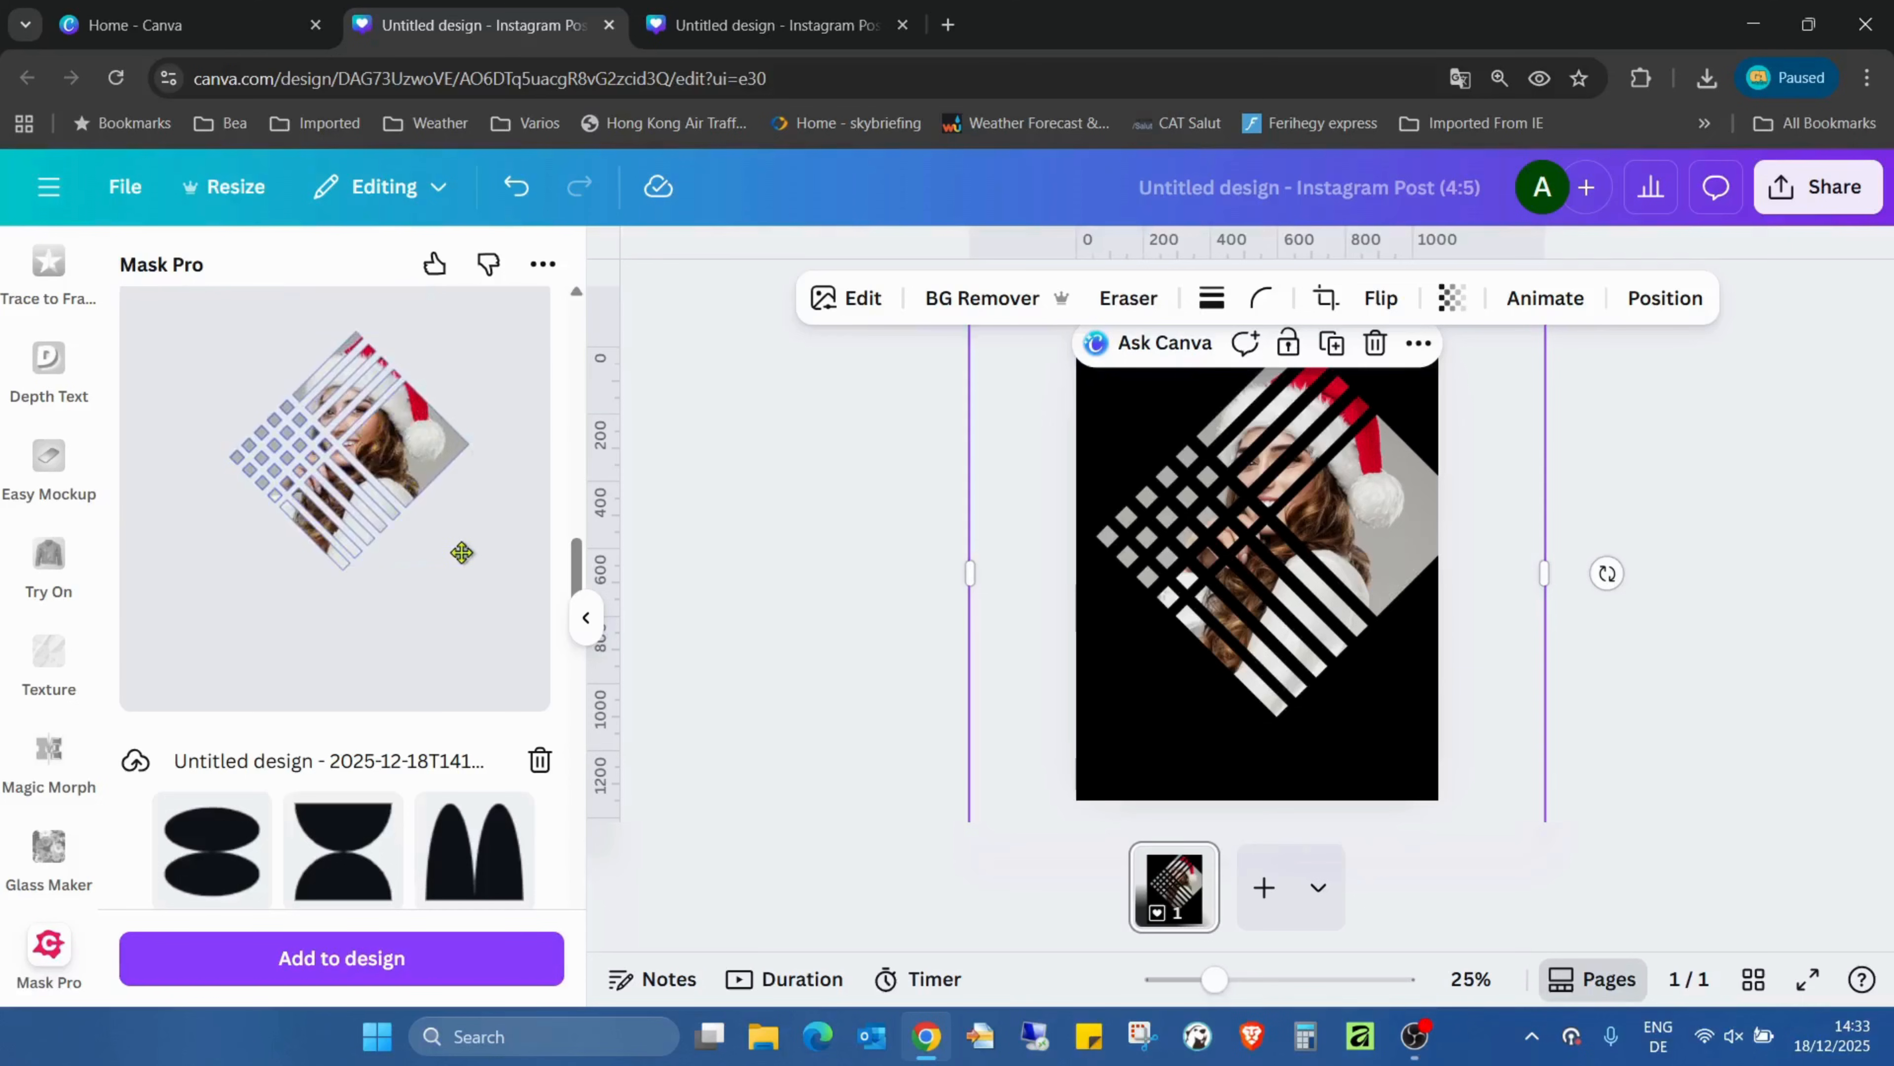
left_click(343, 447)
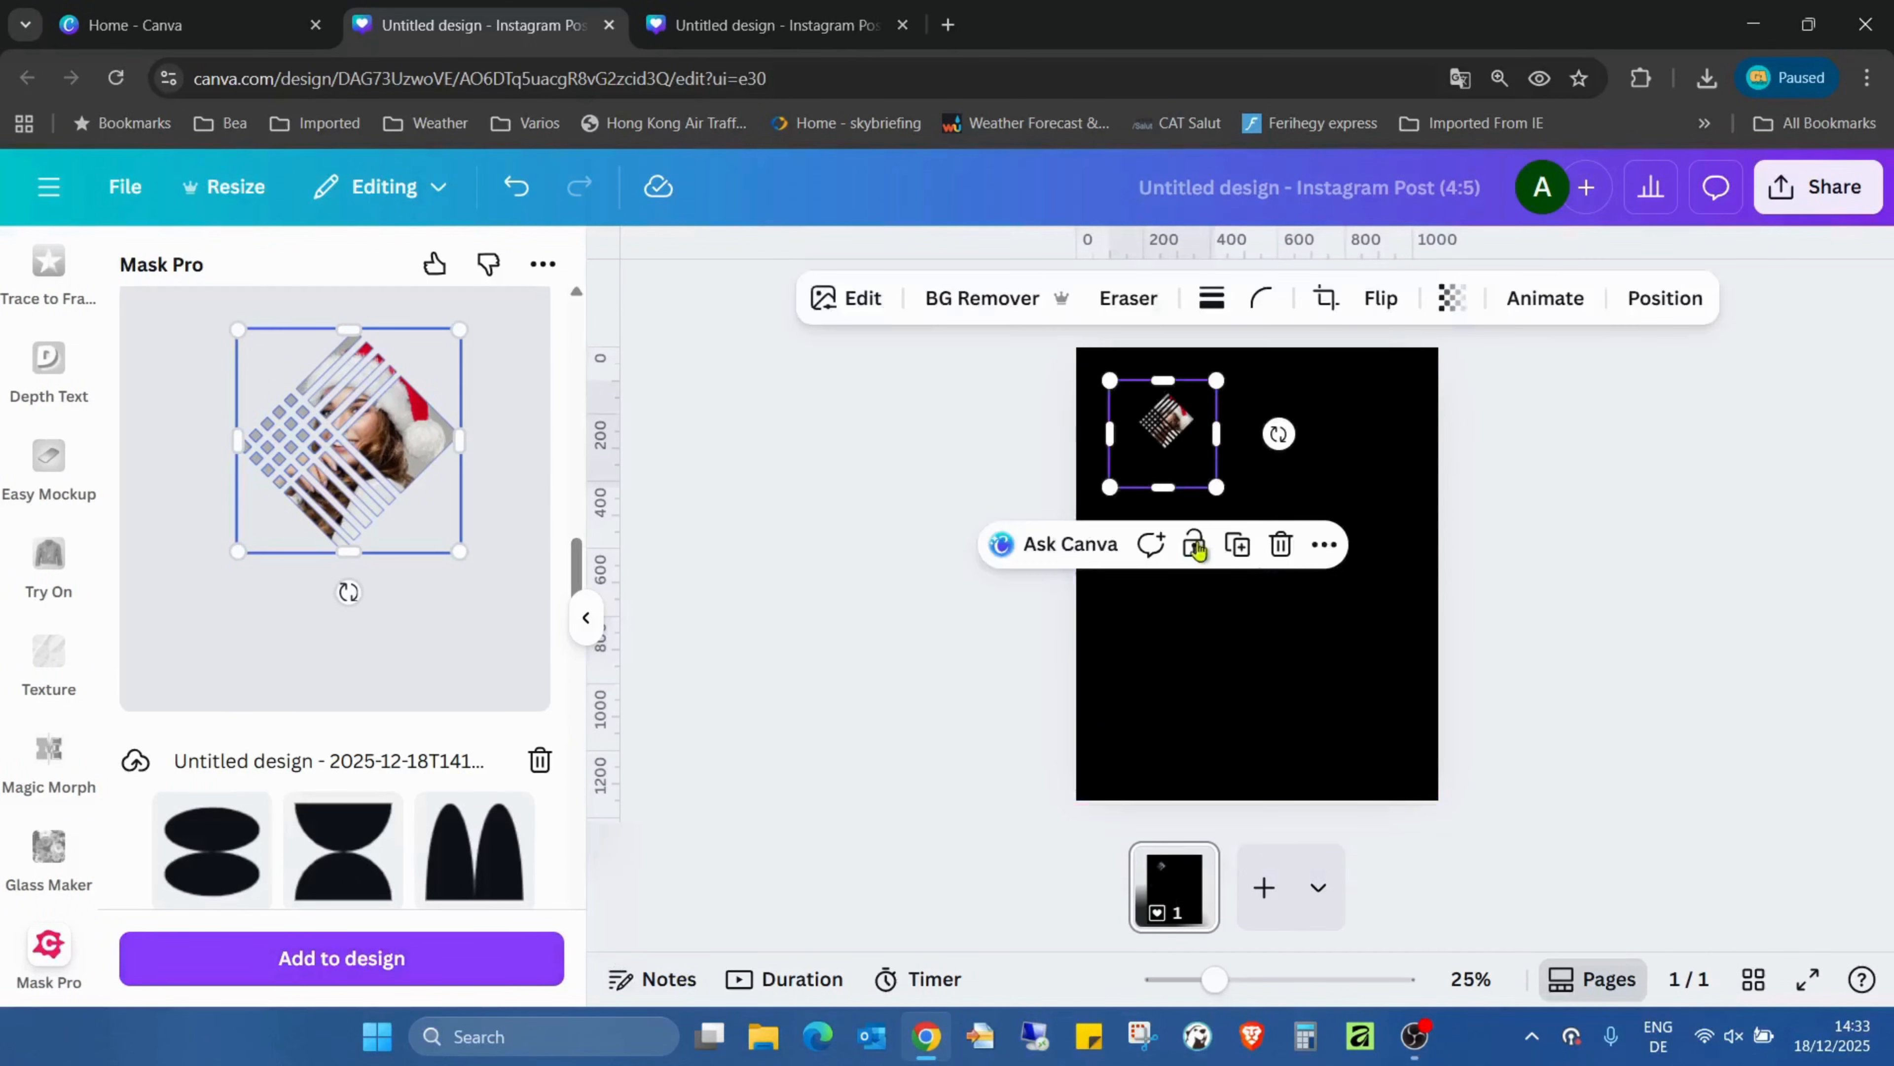
Step: Scale up and widen the added masked photo so it fills the black post
left_click_drag(1218, 489, 1493, 763)
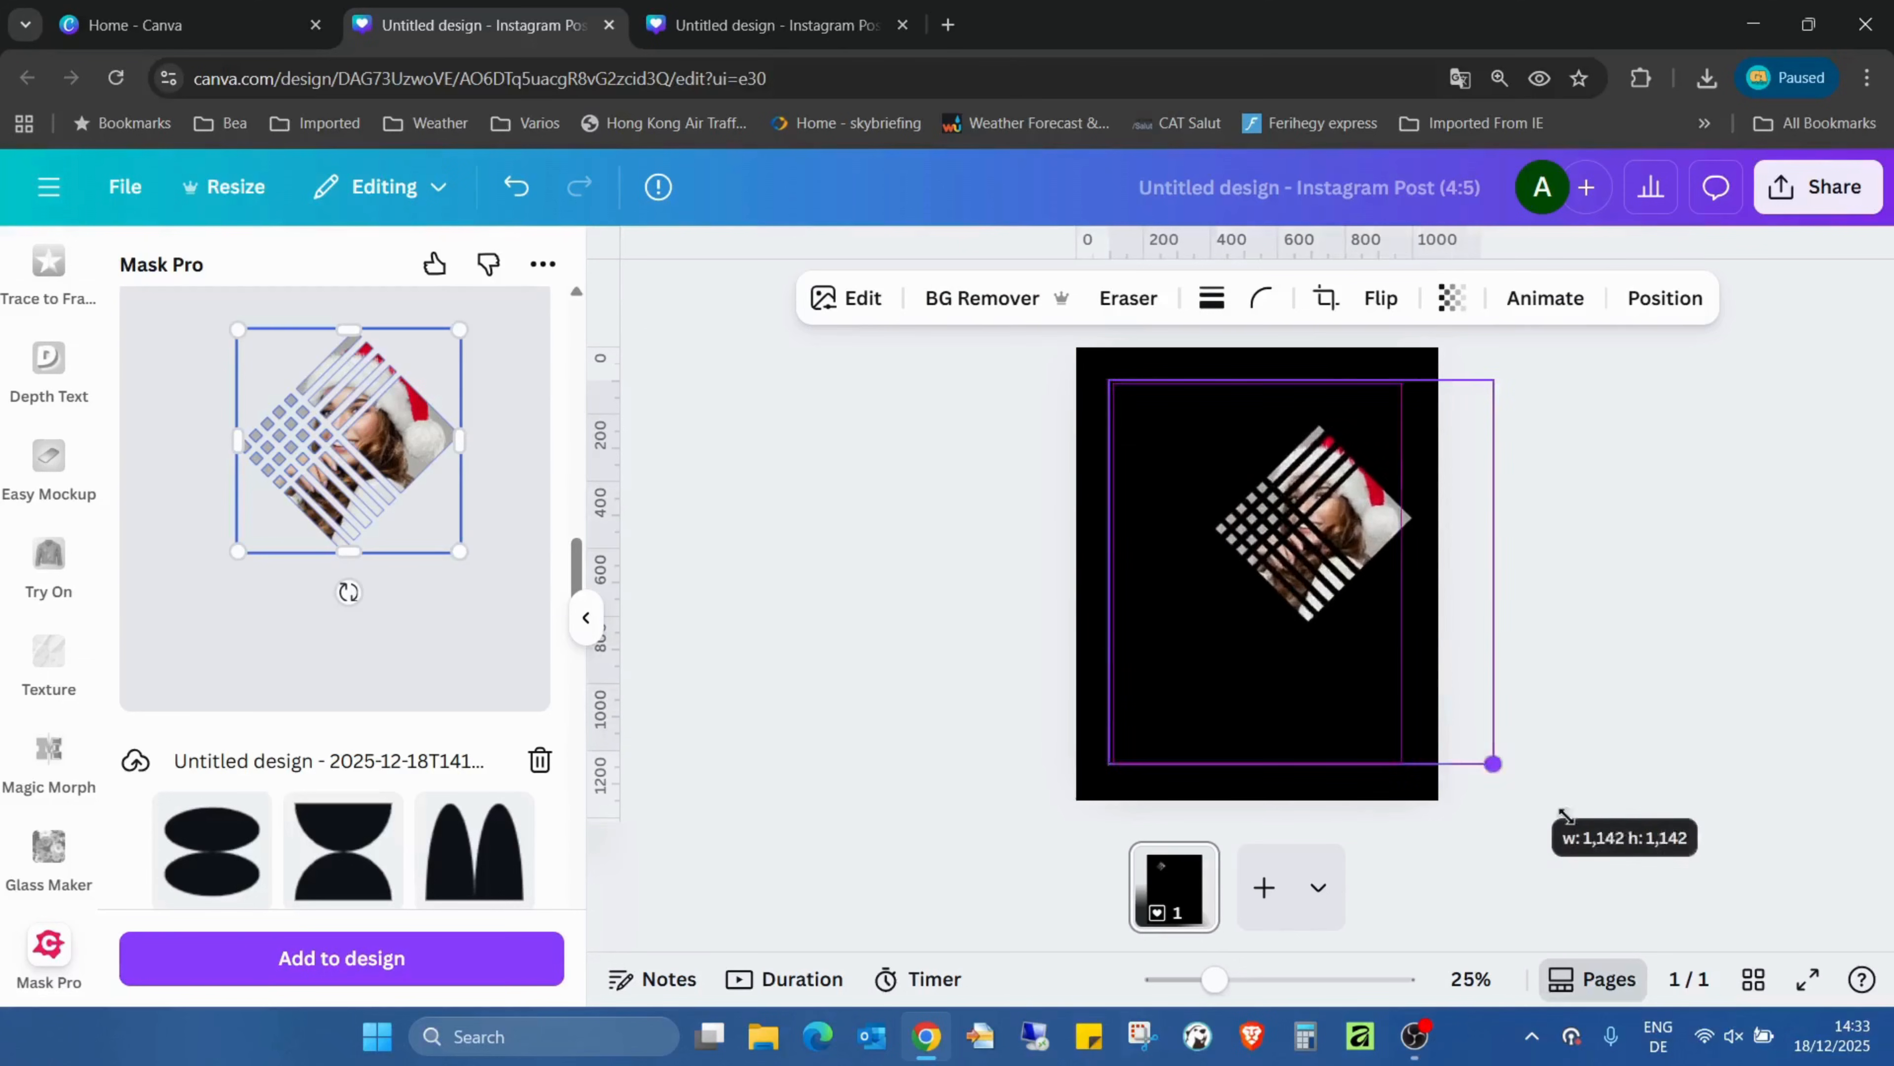
left_click_drag(1493, 763, 1260, 592)
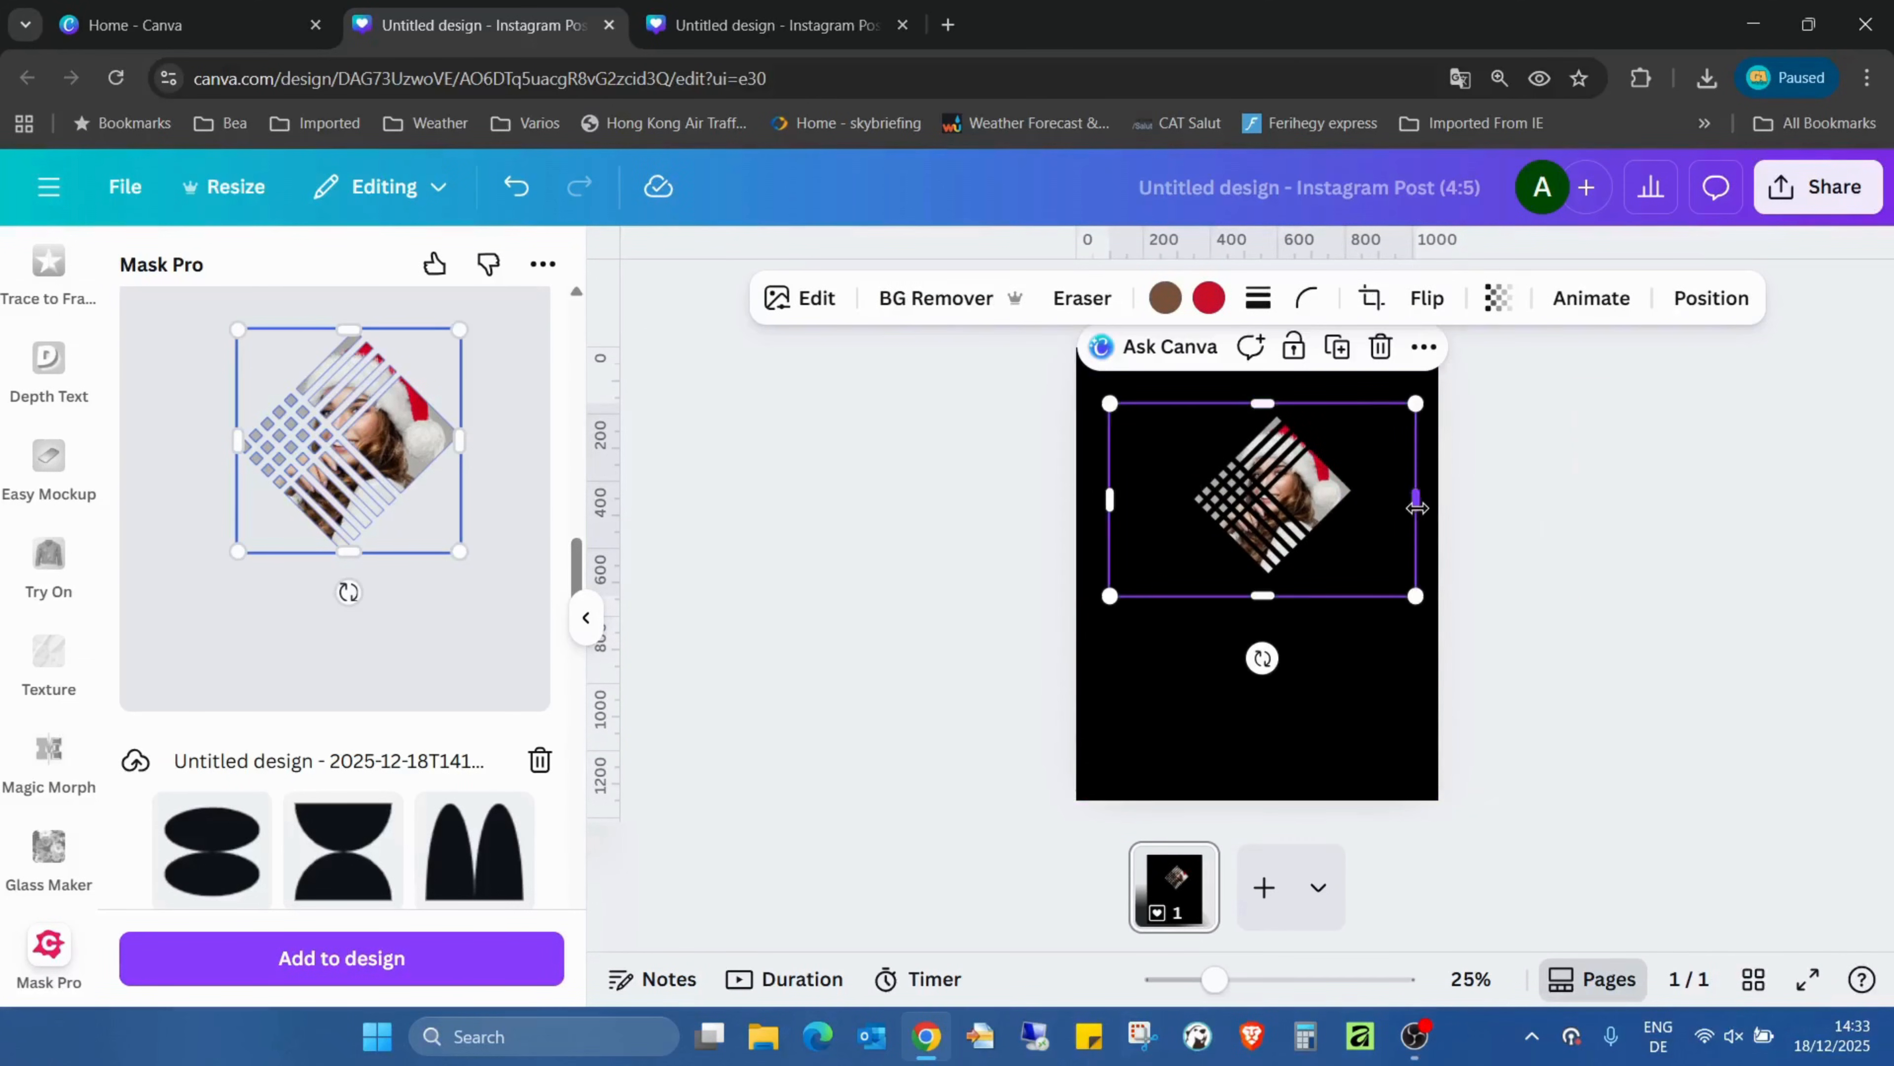
left_click_drag(1416, 500, 1134, 500)
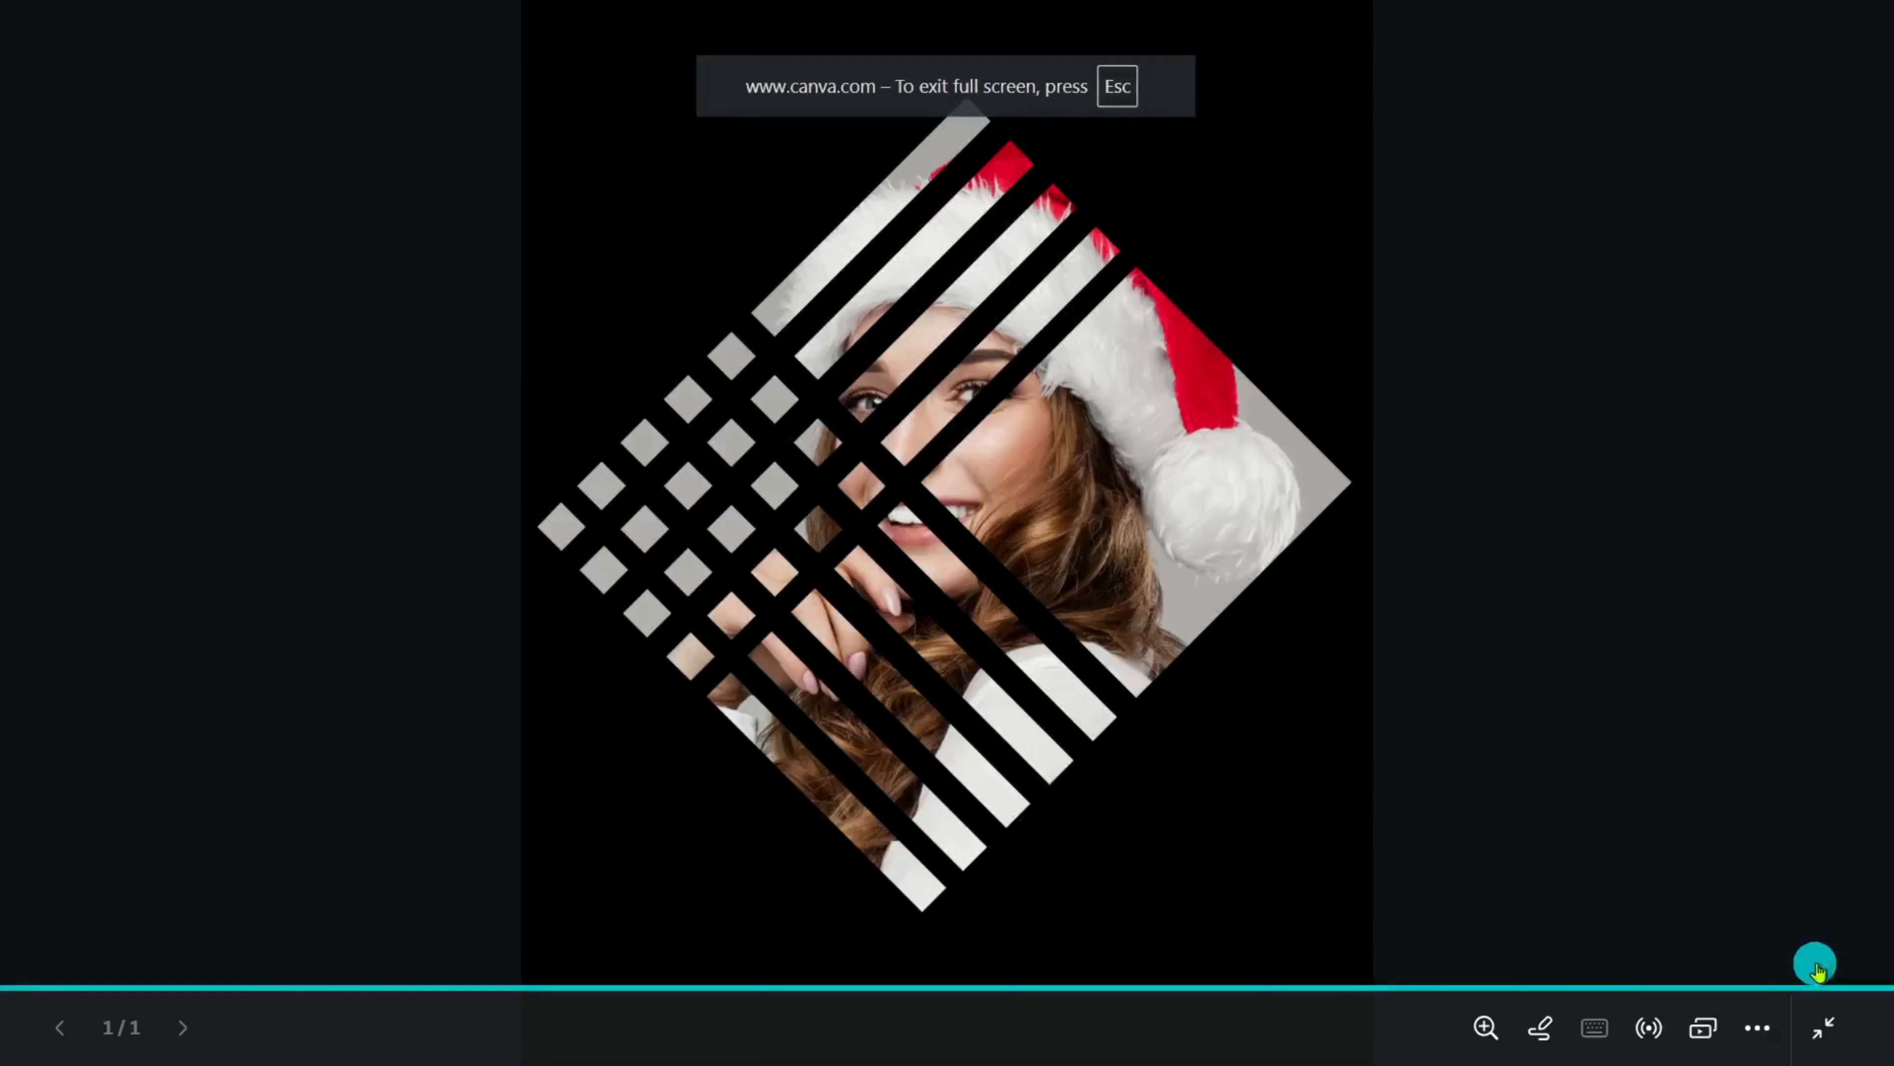
mouse_move(1805, 688)
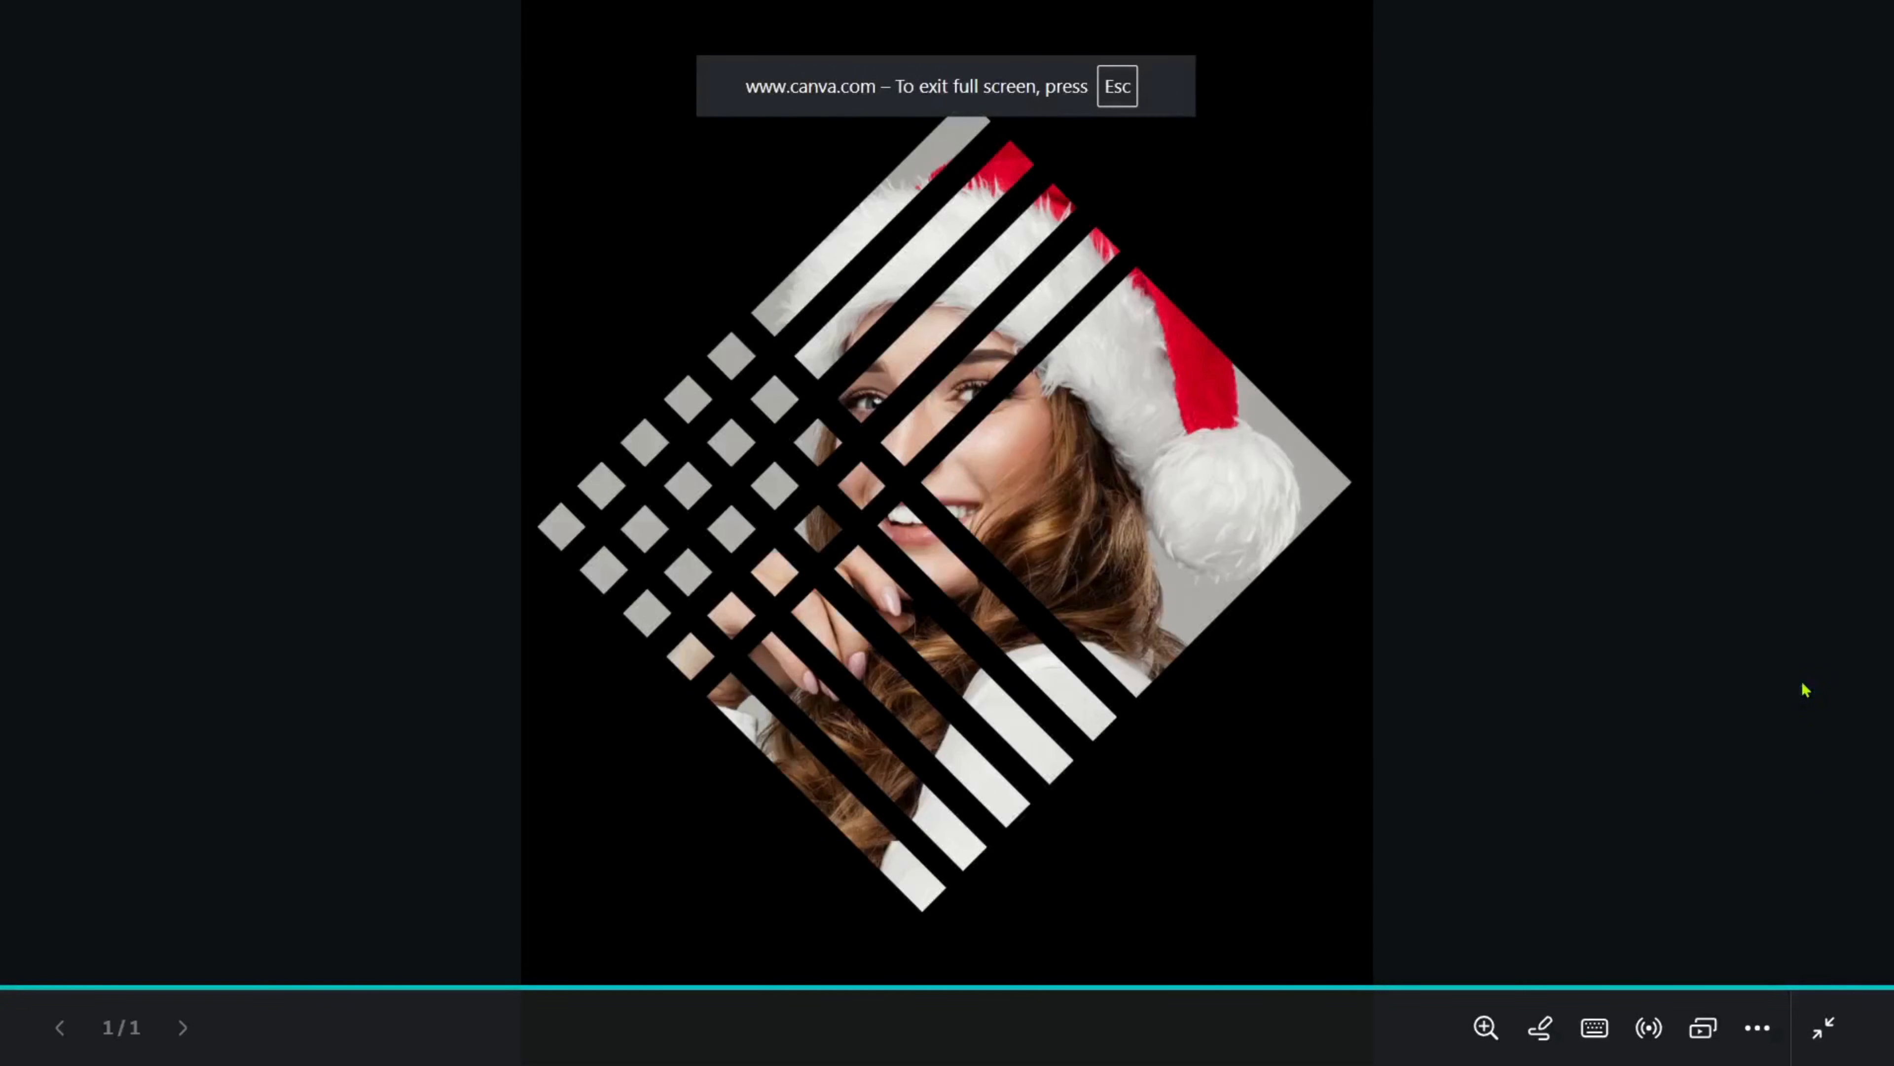